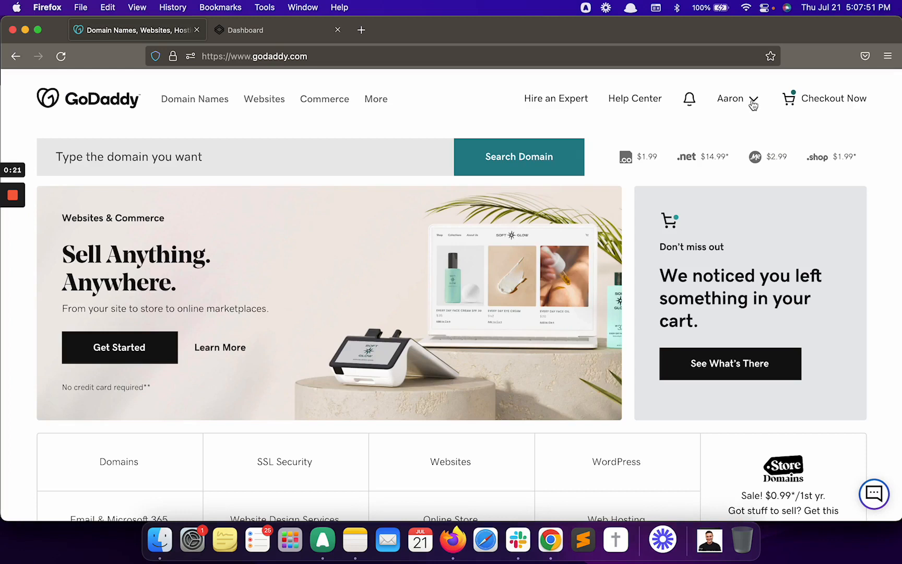
# Step: Go to My Products from the account menu to see the jimenezjuntos.com domain
pyautogui.click(731, 98)
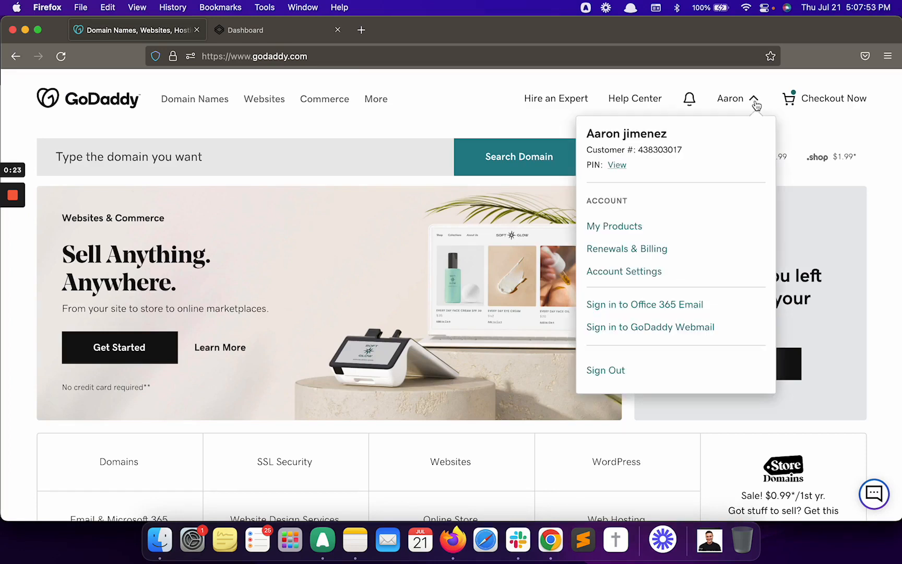
pyautogui.moveTo(614, 227)
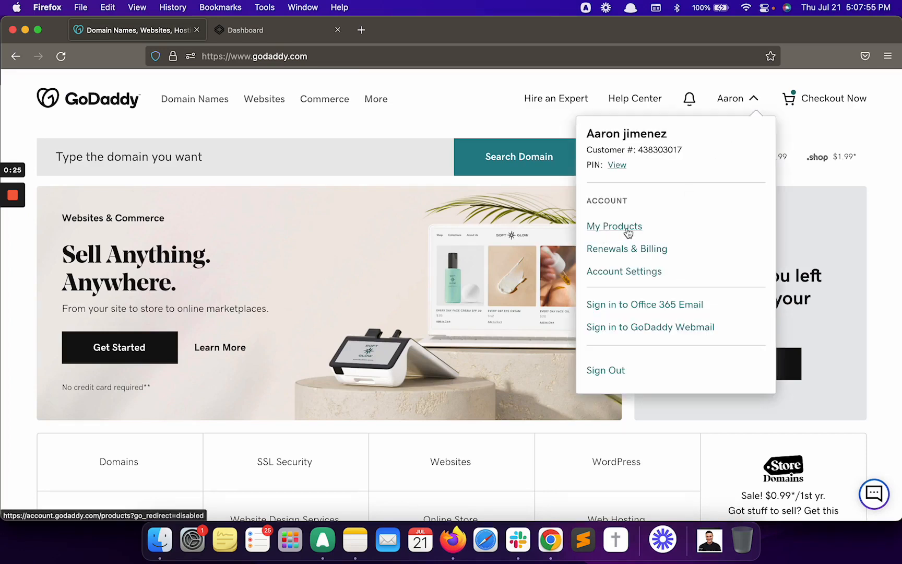
pyautogui.click(614, 226)
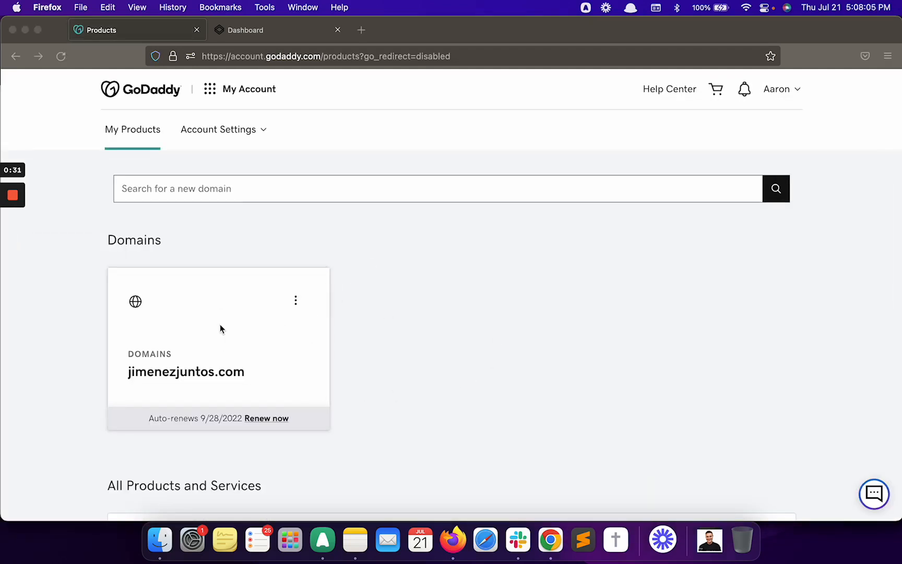
pyautogui.moveTo(360, 390)
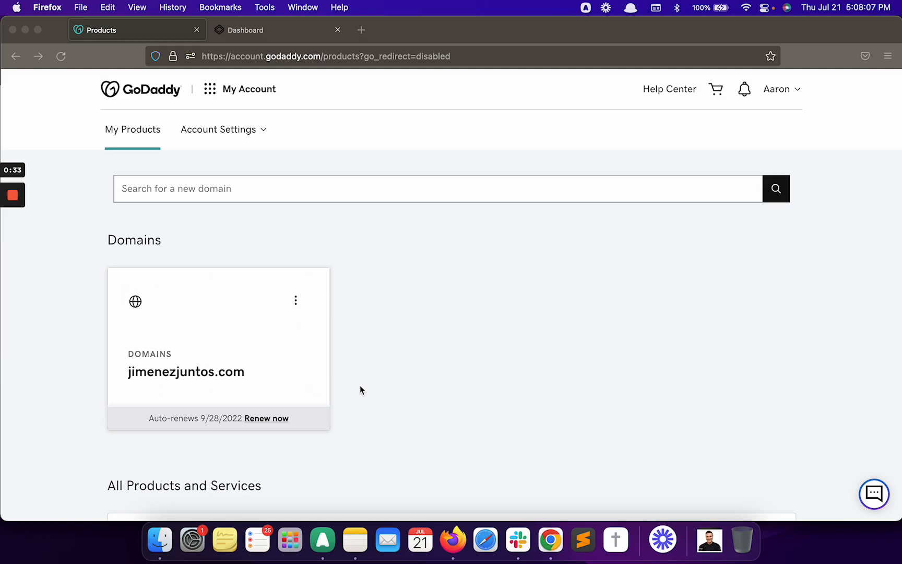
pyautogui.moveTo(294, 310)
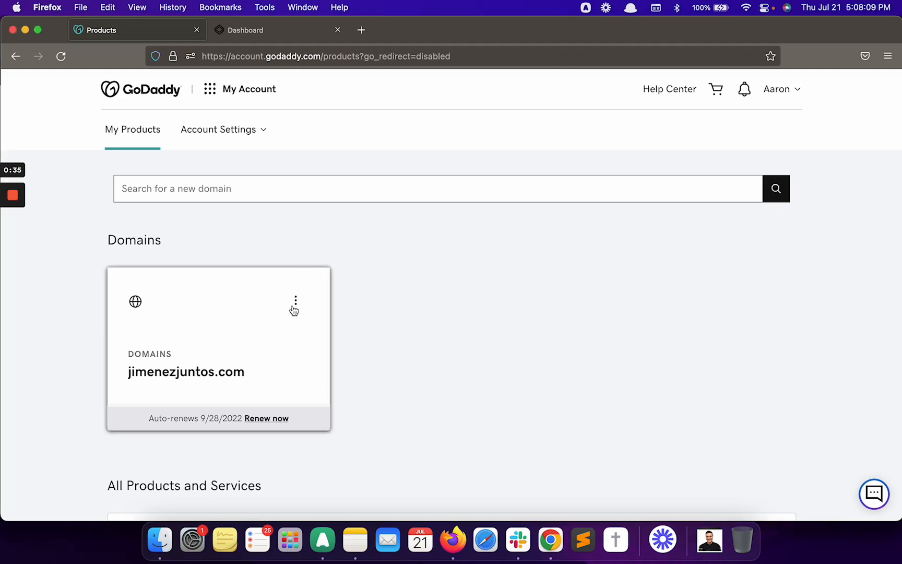
pyautogui.moveTo(247, 348)
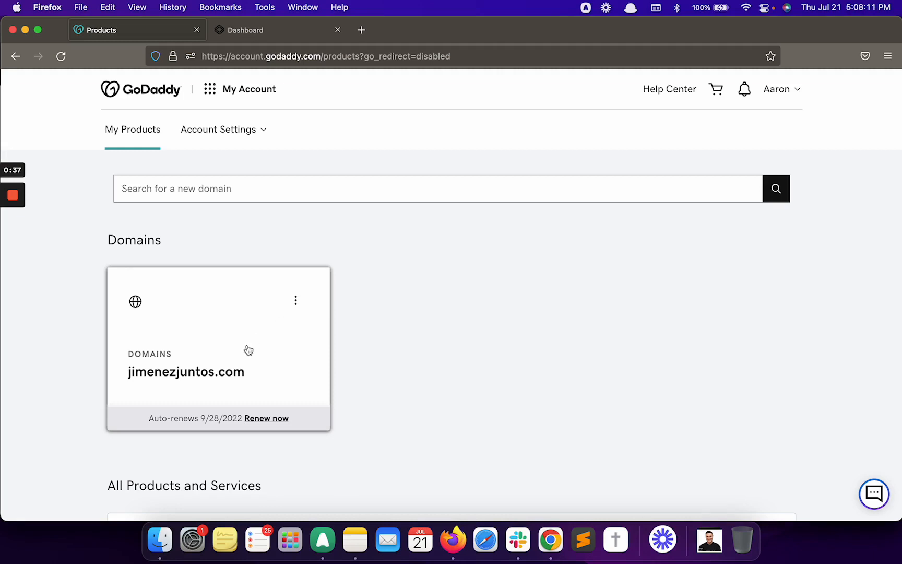
# Step: Open DNS Management for jimenezjuntos.com and review its Forwarding and Nameservers sections
pyautogui.click(296, 300)
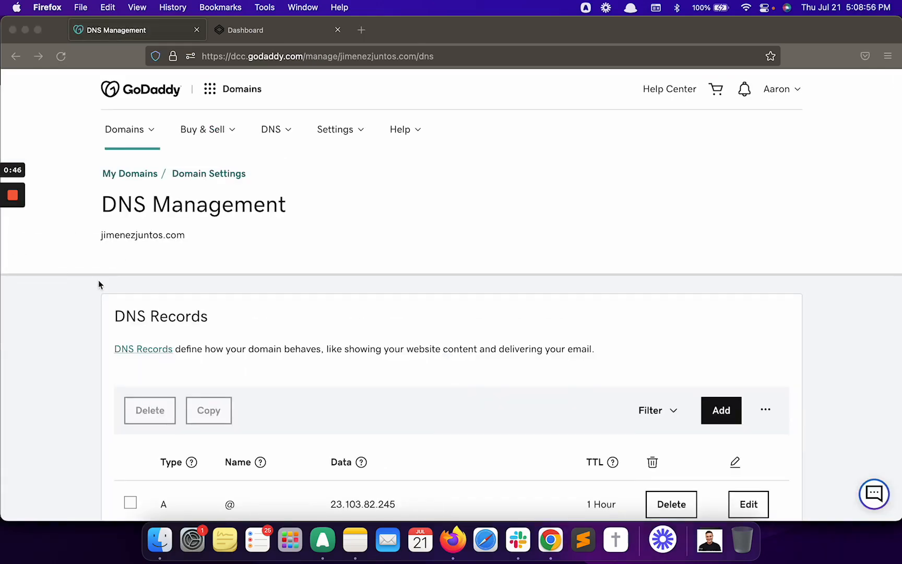
pyautogui.scroll(-3)
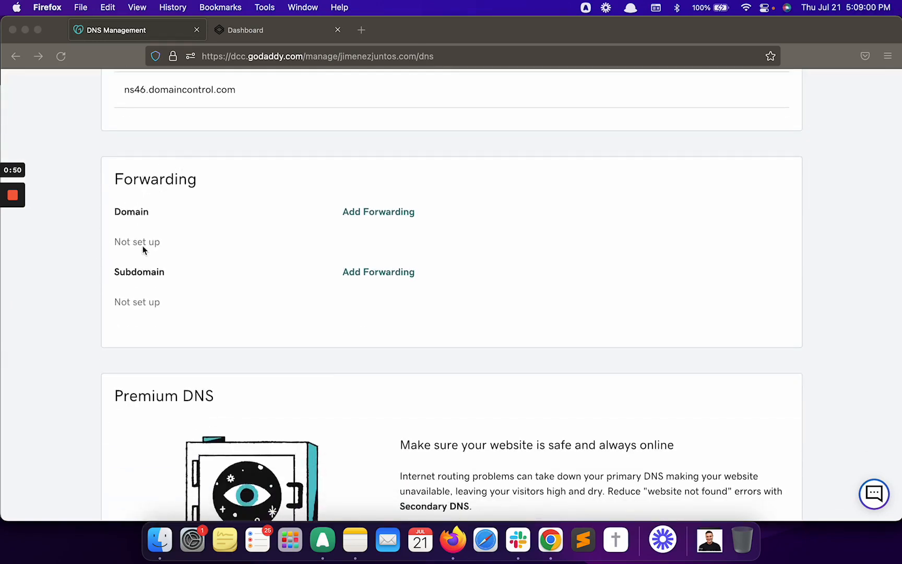
pyautogui.moveTo(130, 291)
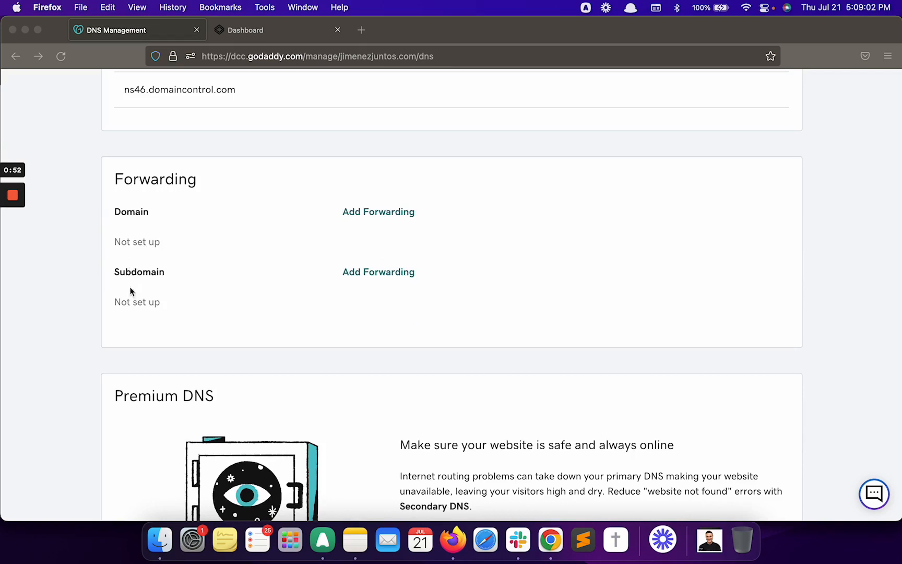
pyautogui.scroll(3)
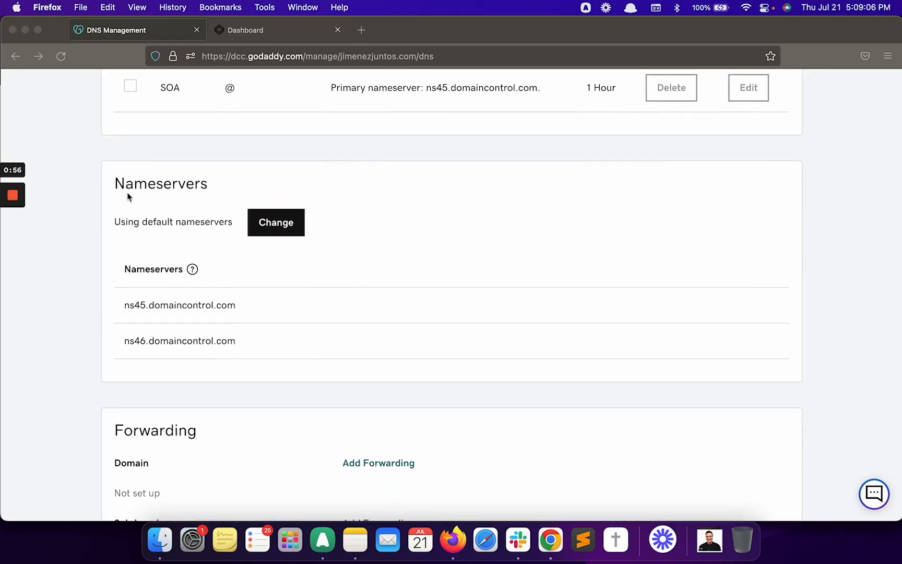
pyautogui.moveTo(152, 322)
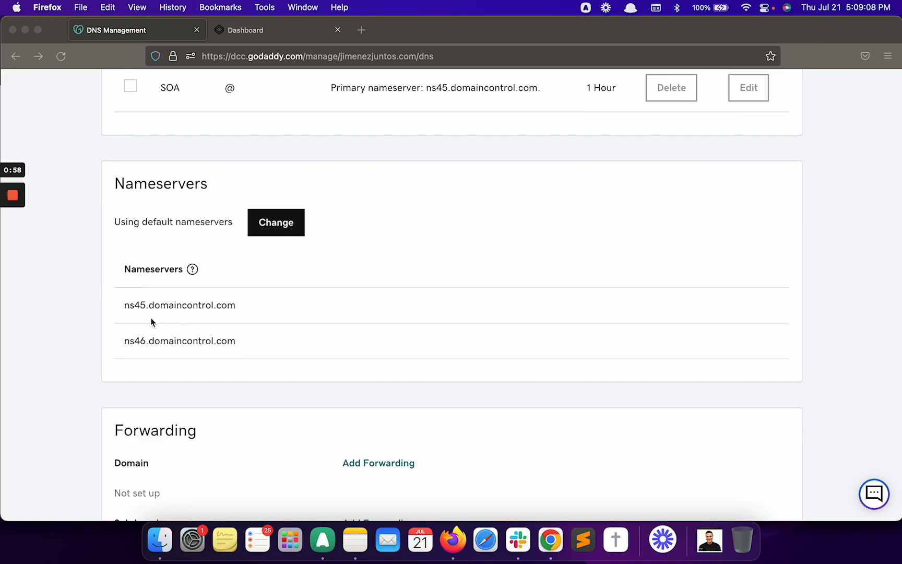
pyautogui.moveTo(49, 288)
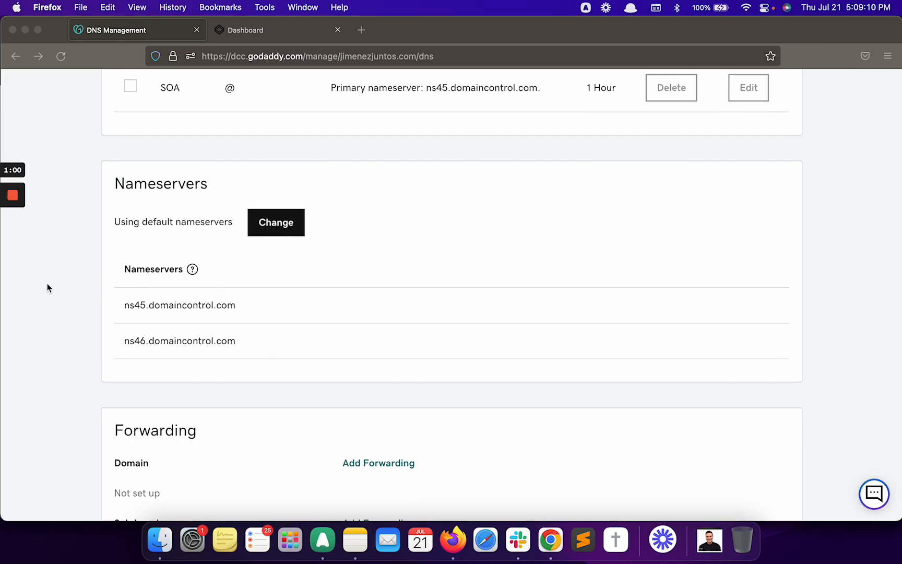
pyautogui.scroll(-3)
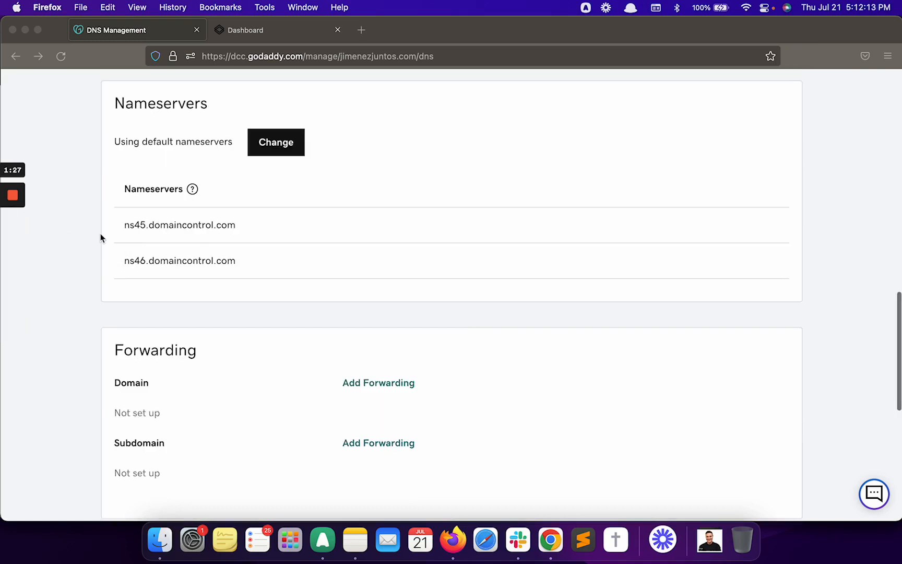
pyautogui.scroll(3)
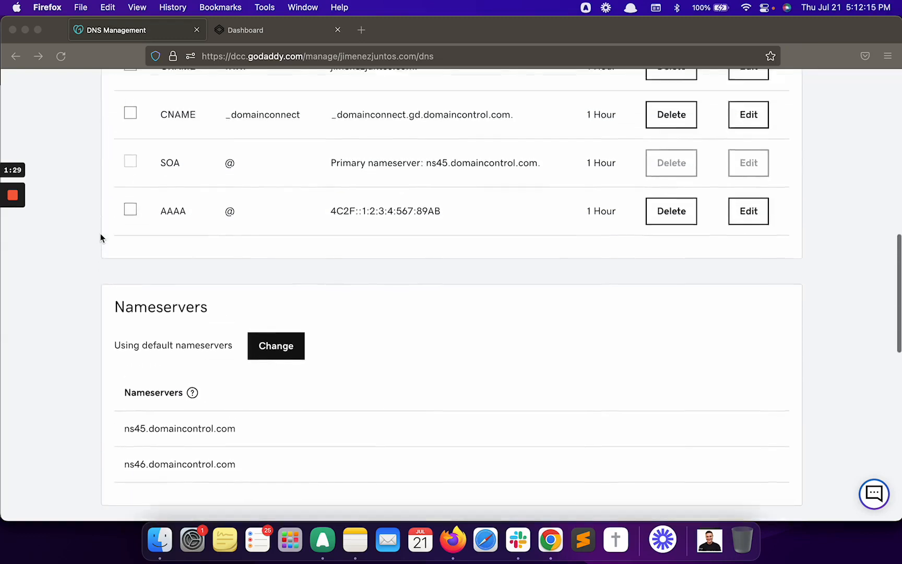
pyautogui.scroll(3)
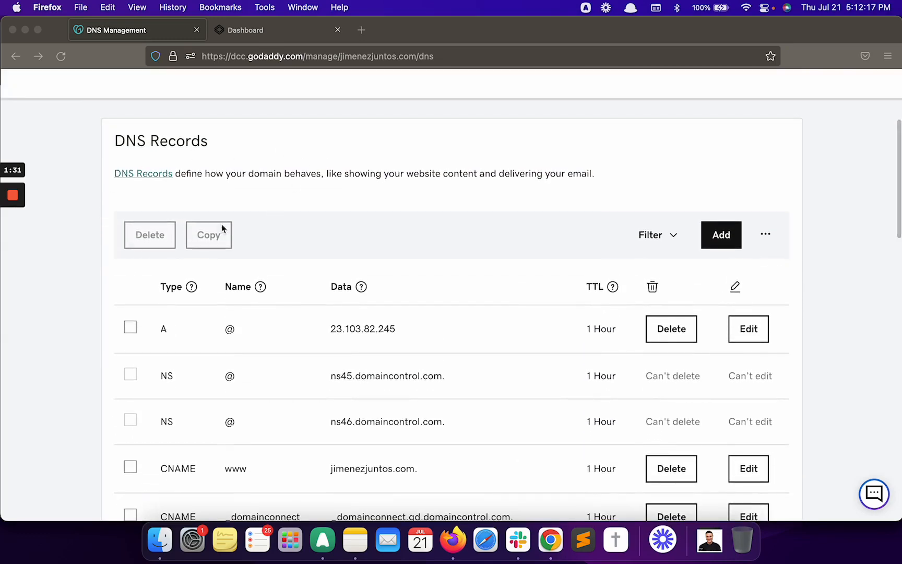
pyautogui.scroll(-3)
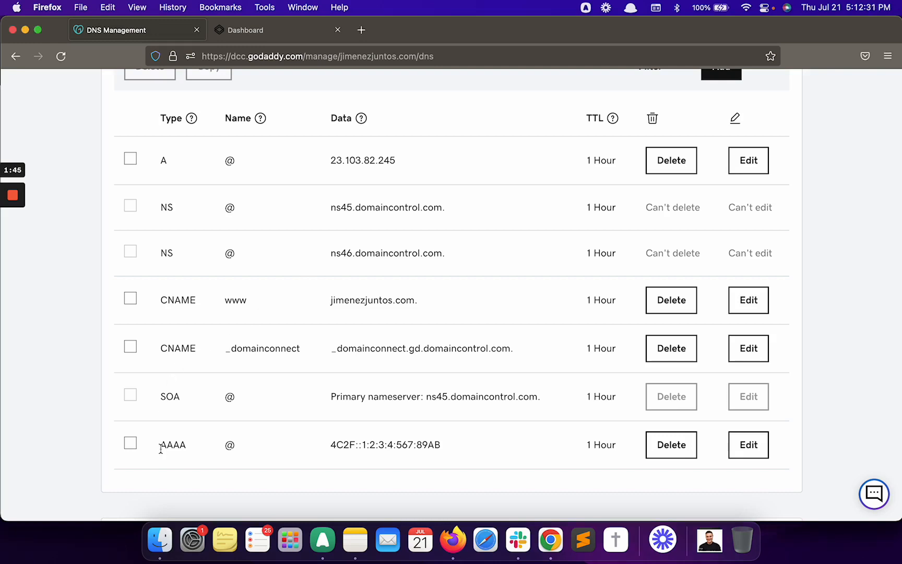
# Step: Delete the AAAA record and the www CNAME record from jimenezjuntos.com's DNS
pyautogui.doubleClick(172, 445)
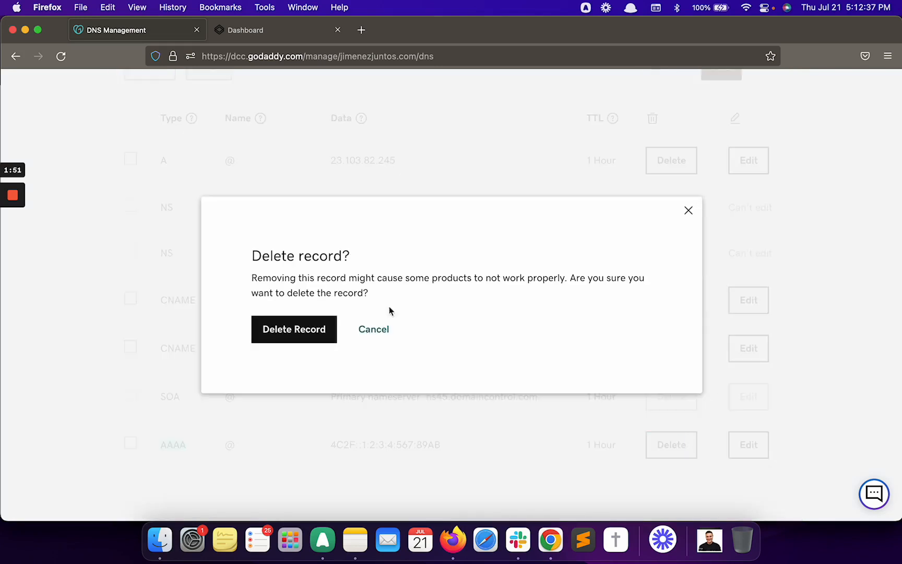
pyautogui.click(294, 329)
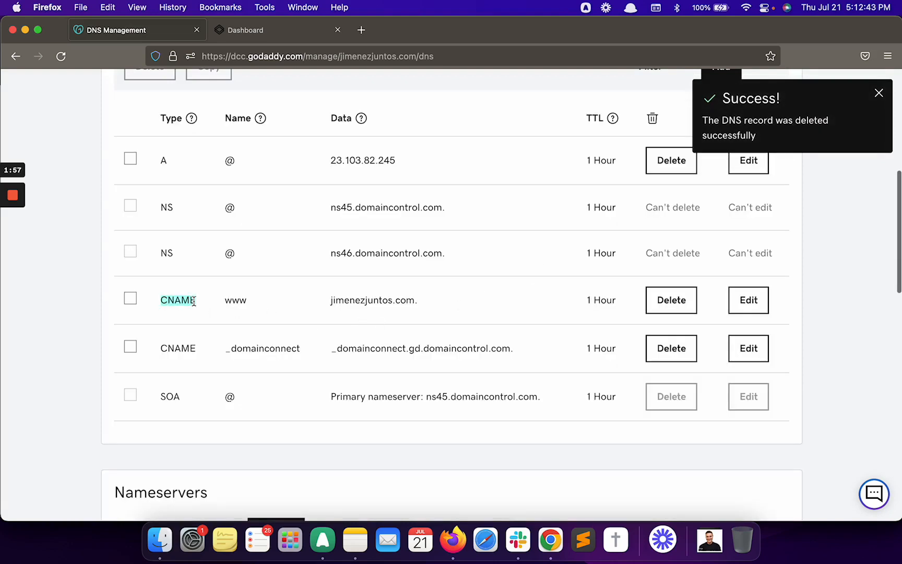
pyautogui.moveTo(305, 304)
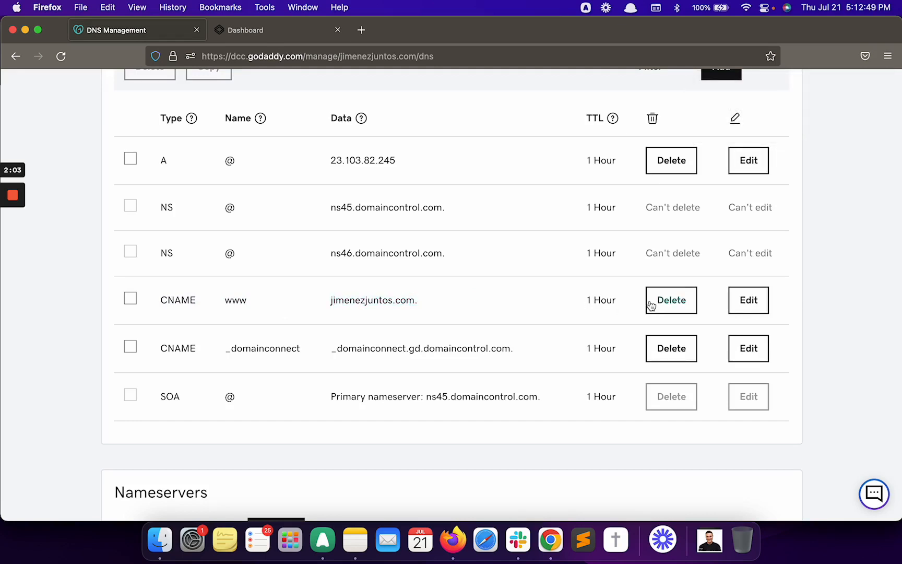
pyautogui.click(670, 300)
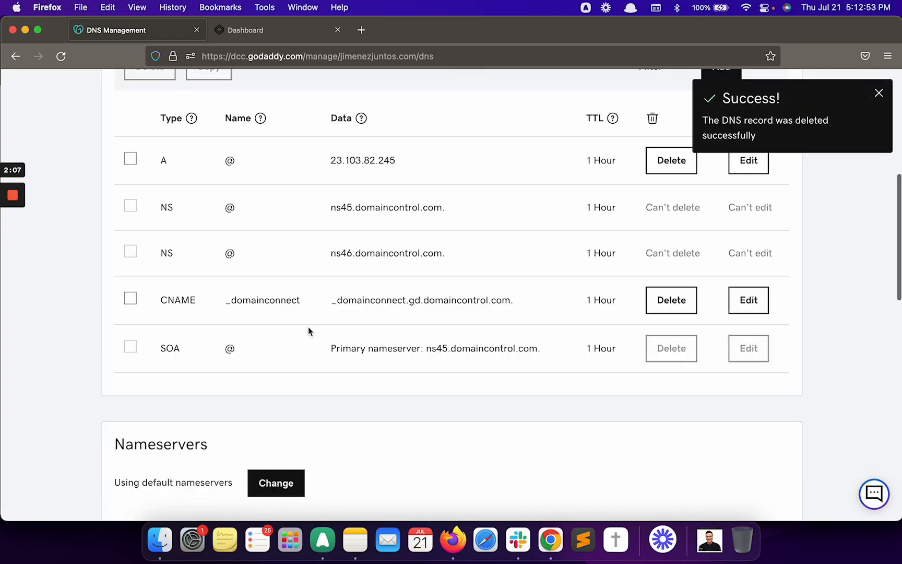
# Step: Bring the DNS Records table back into view to locate the @ A record
pyautogui.scroll(3)
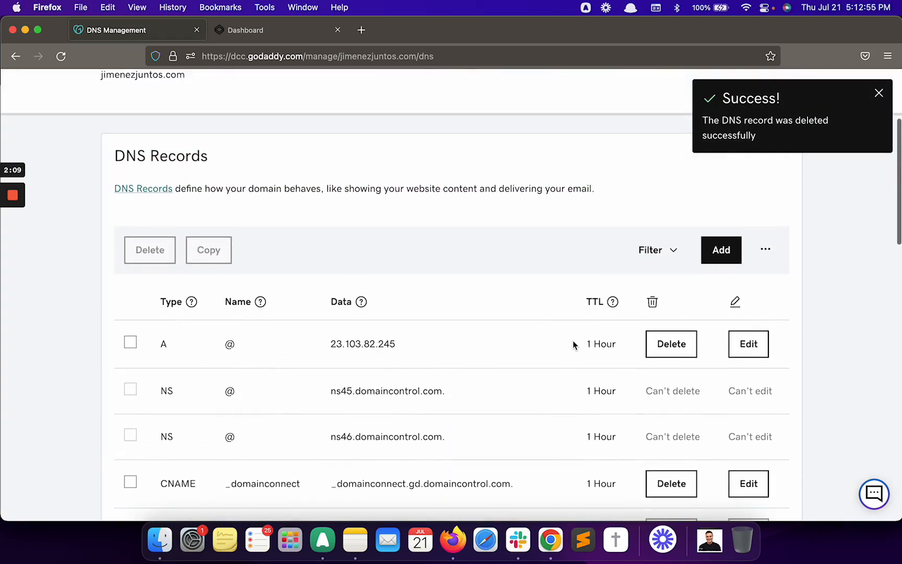
pyautogui.moveTo(747, 343)
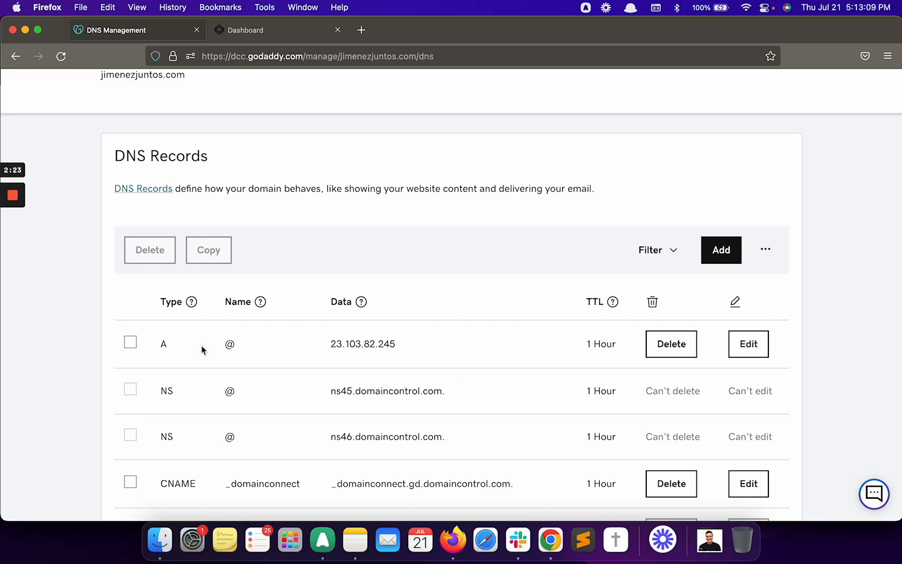
pyautogui.moveTo(175, 348)
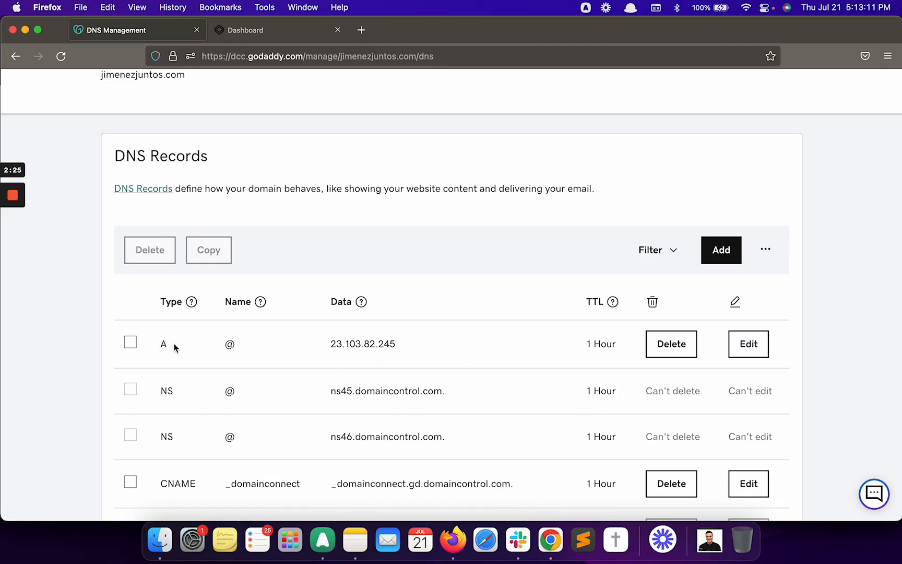
pyautogui.moveTo(249, 348)
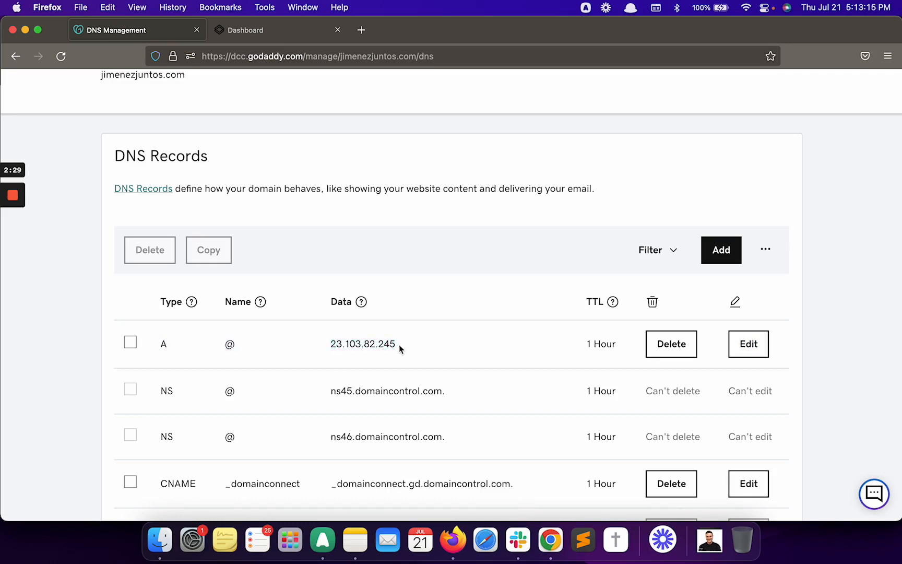
# Step: Change the @ A record's value to 35.164.64.246 and save it
pyautogui.click(749, 343)
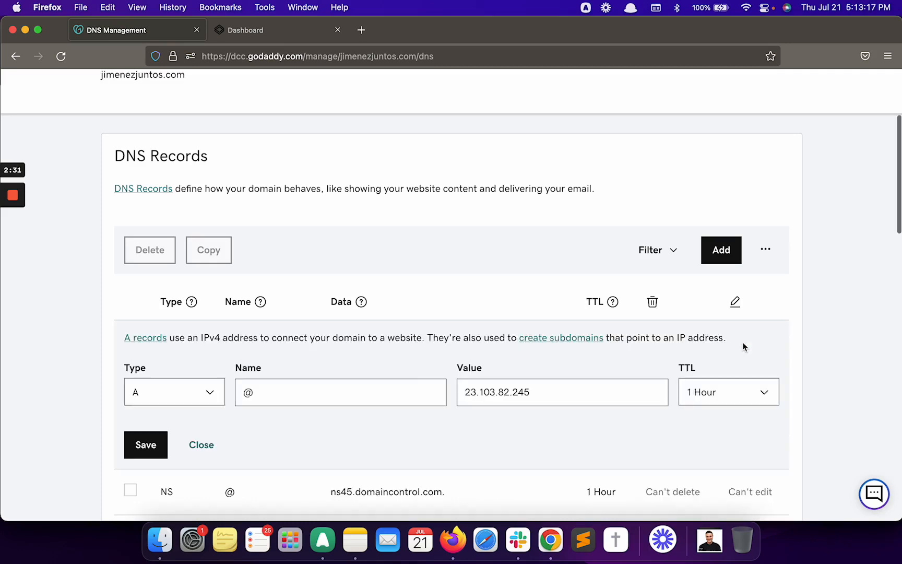
pyautogui.scroll(-3)
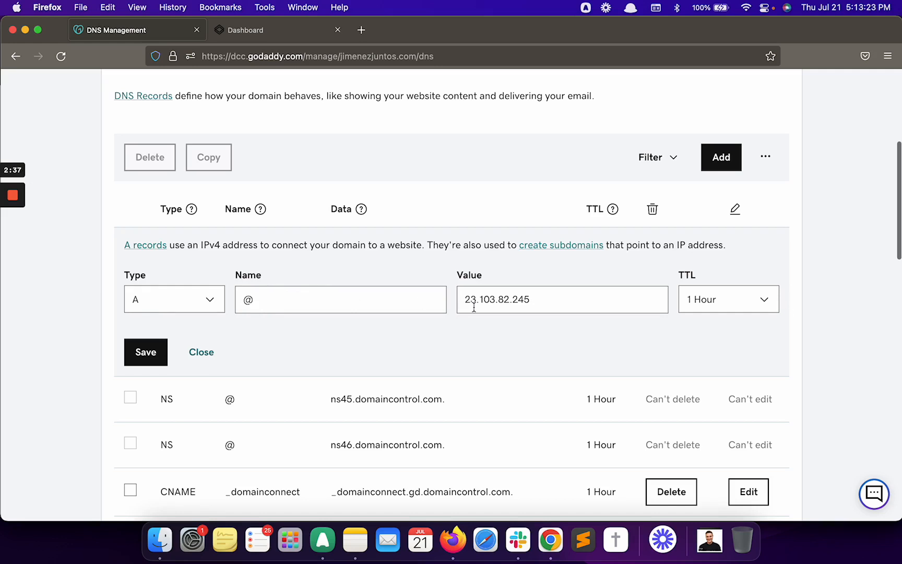
pyautogui.moveTo(474, 275)
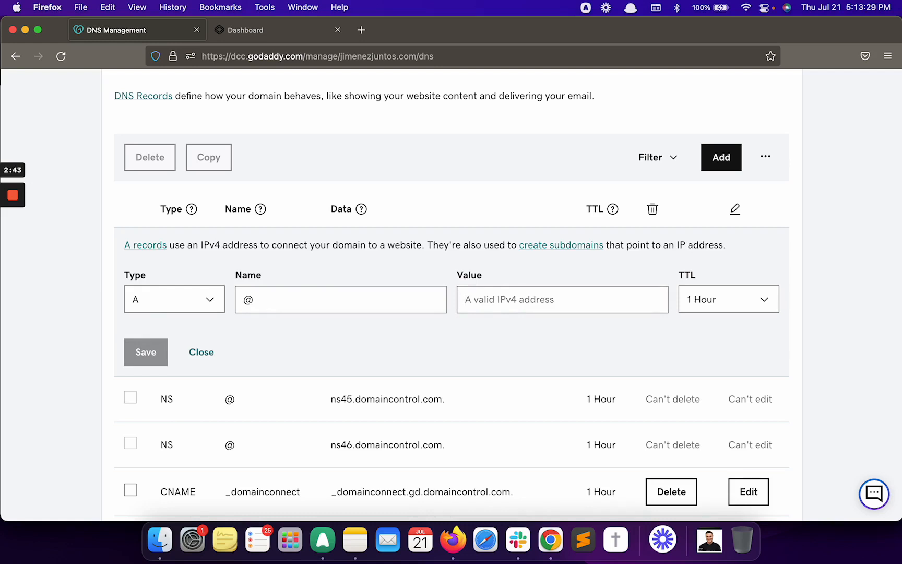
pyautogui.write('35.1')
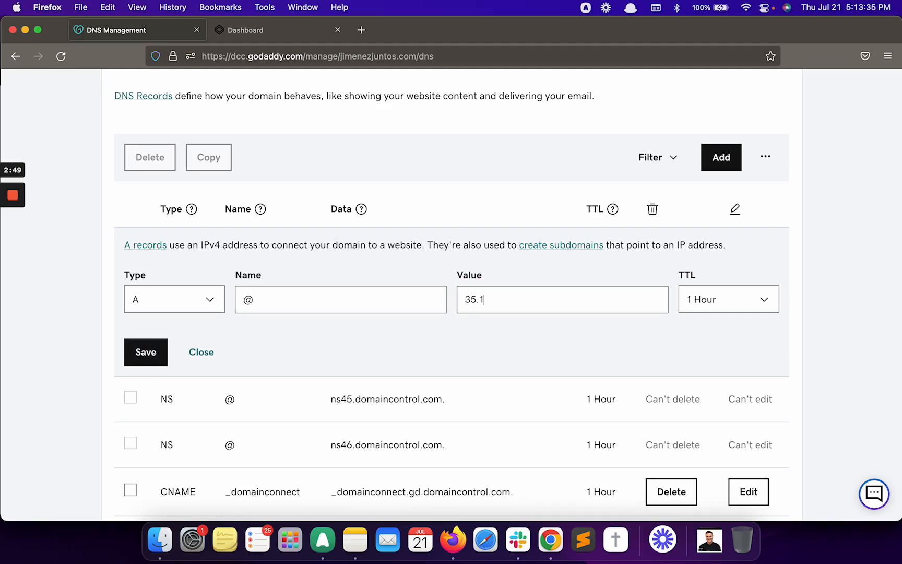
pyautogui.write('64.')
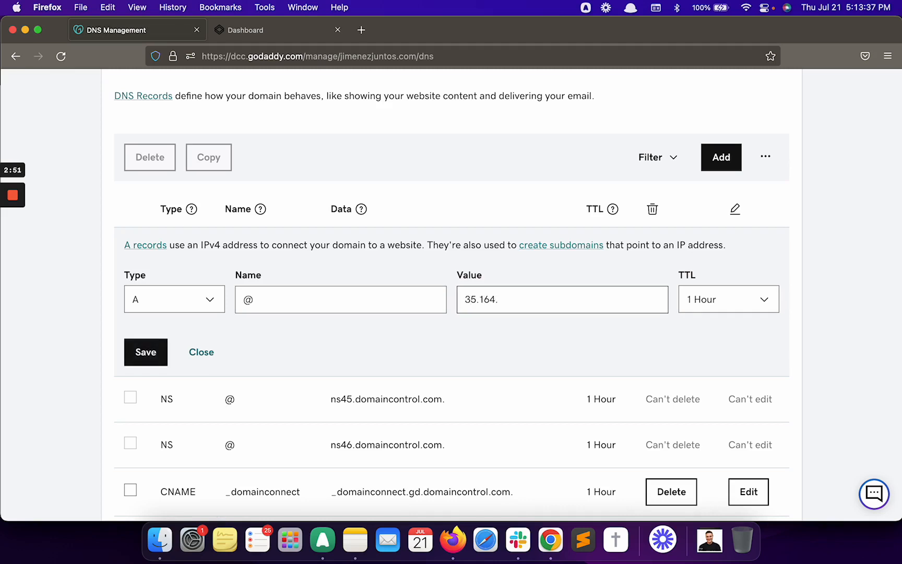
pyautogui.write('64.2')
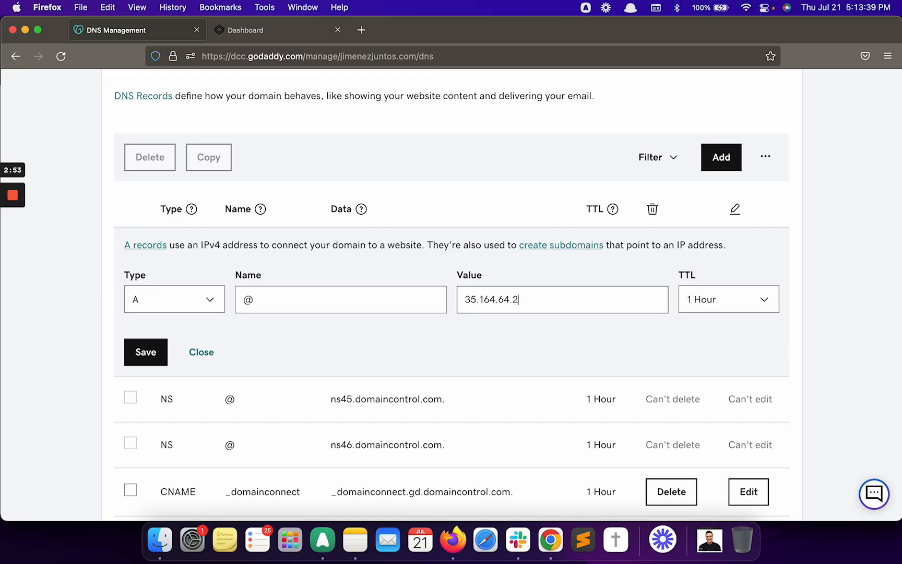
pyautogui.write('46')
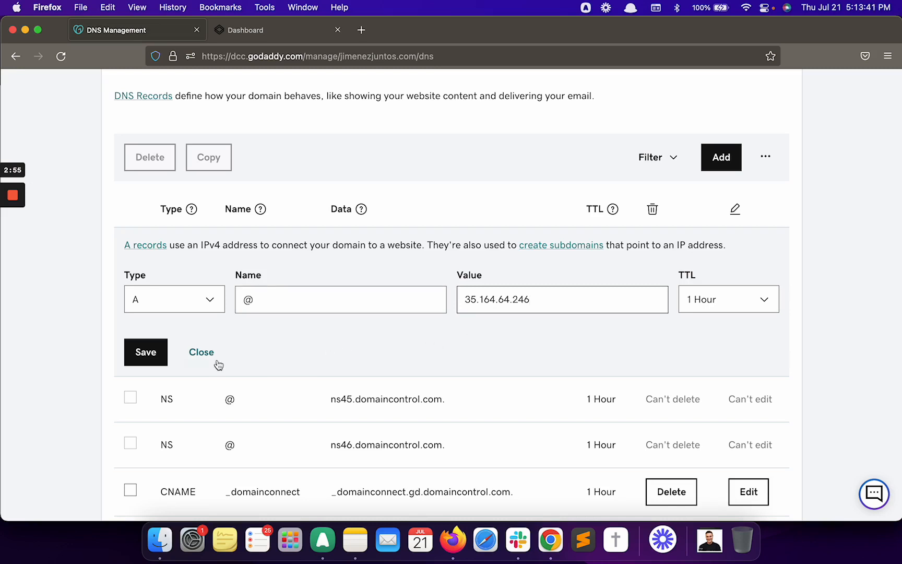
pyautogui.click(145, 352)
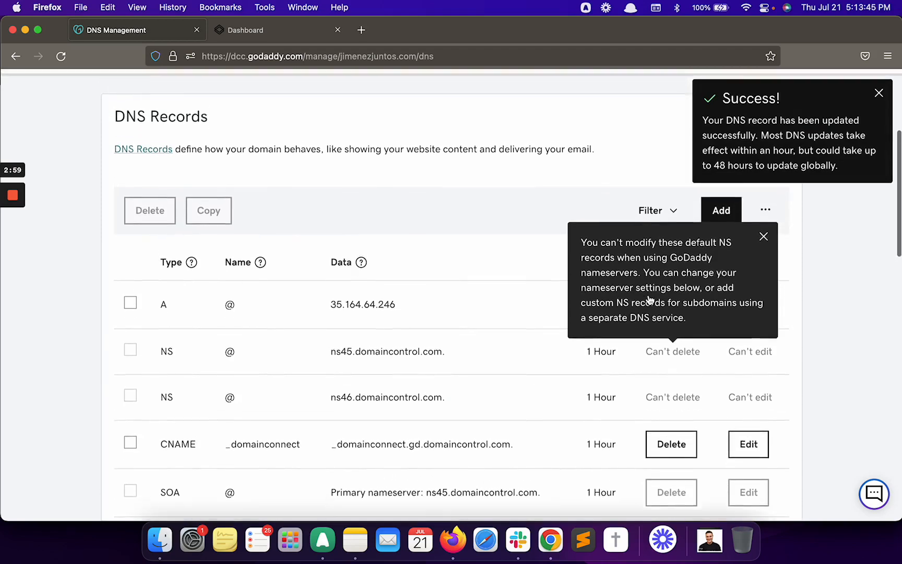
# Step: Add an A record named www pointing to 35.164.64.246 with a 1 Hour TTL
pyautogui.click(720, 210)
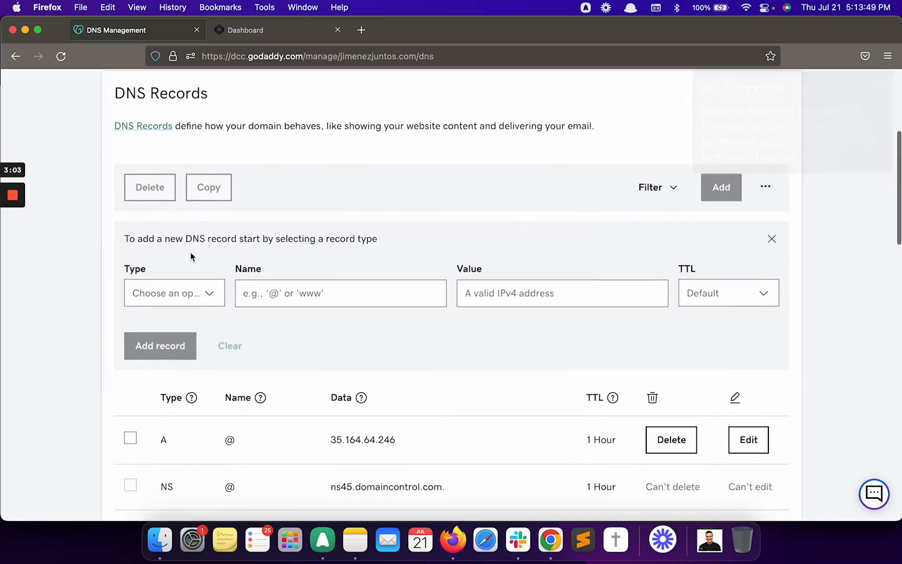
pyautogui.click(173, 292)
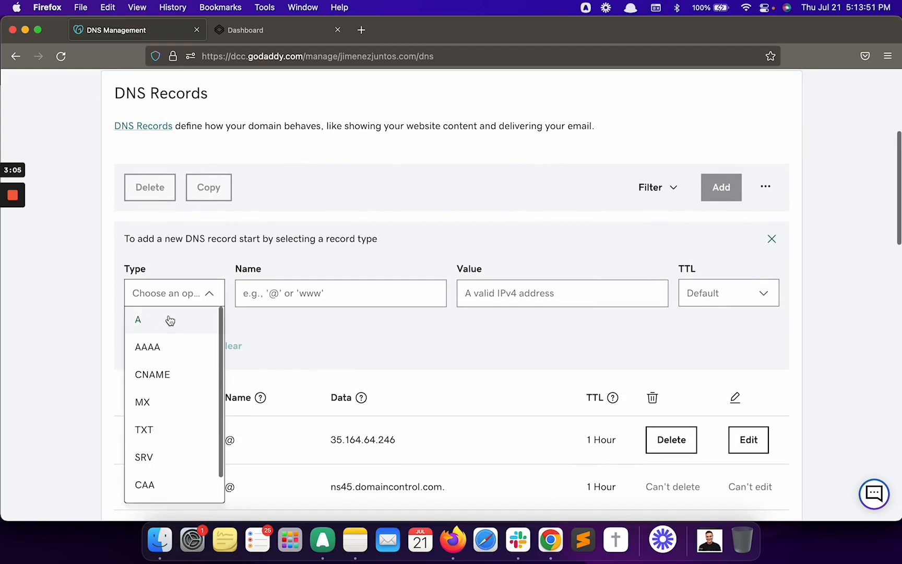
pyautogui.click(137, 320)
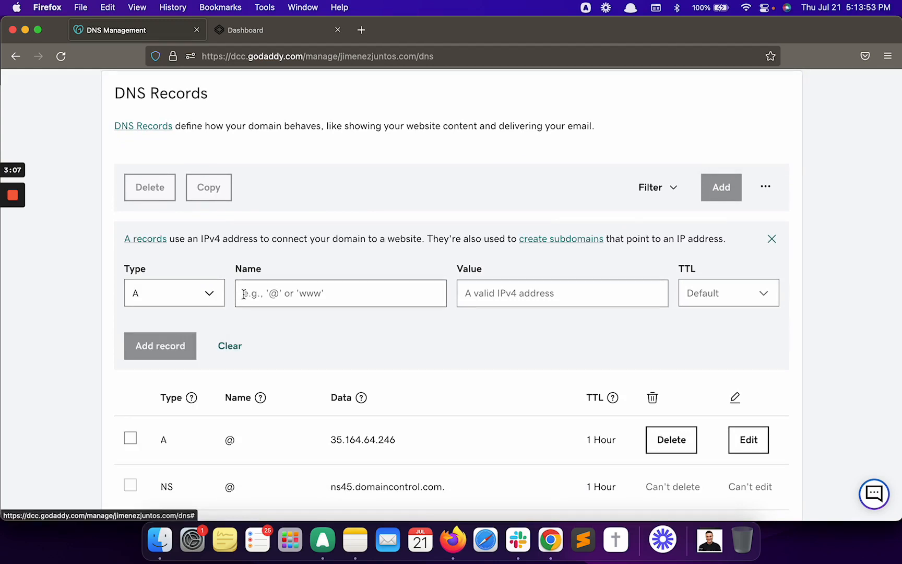
pyautogui.write('www')
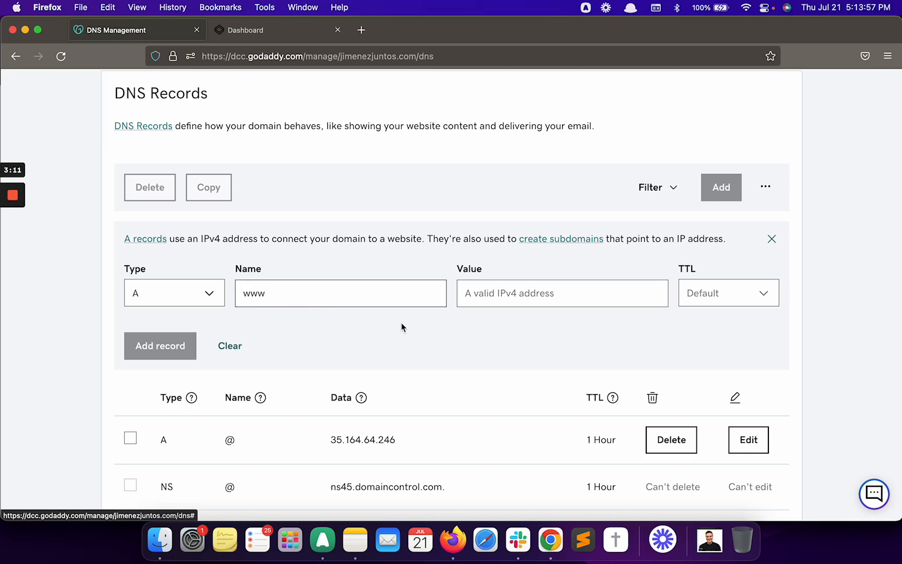
pyautogui.click(562, 293)
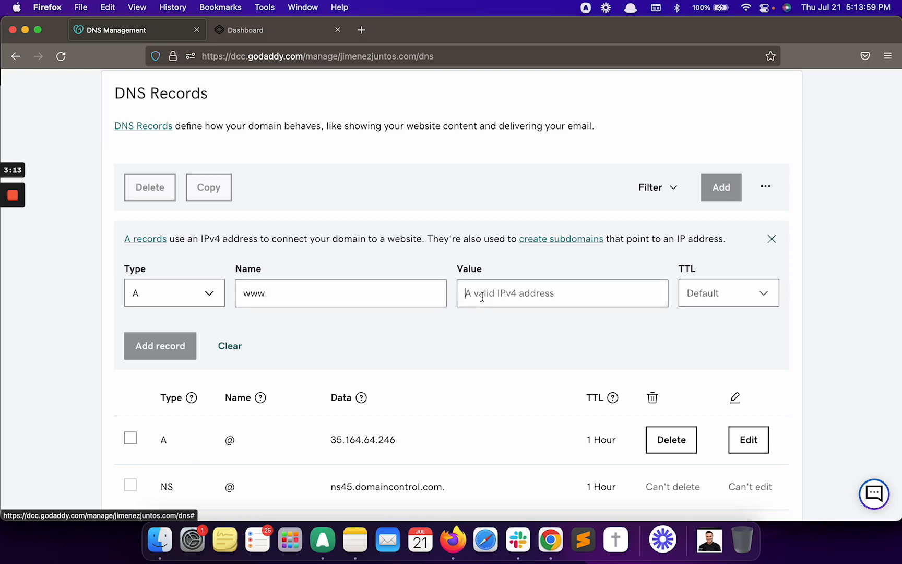
pyautogui.write('35.')
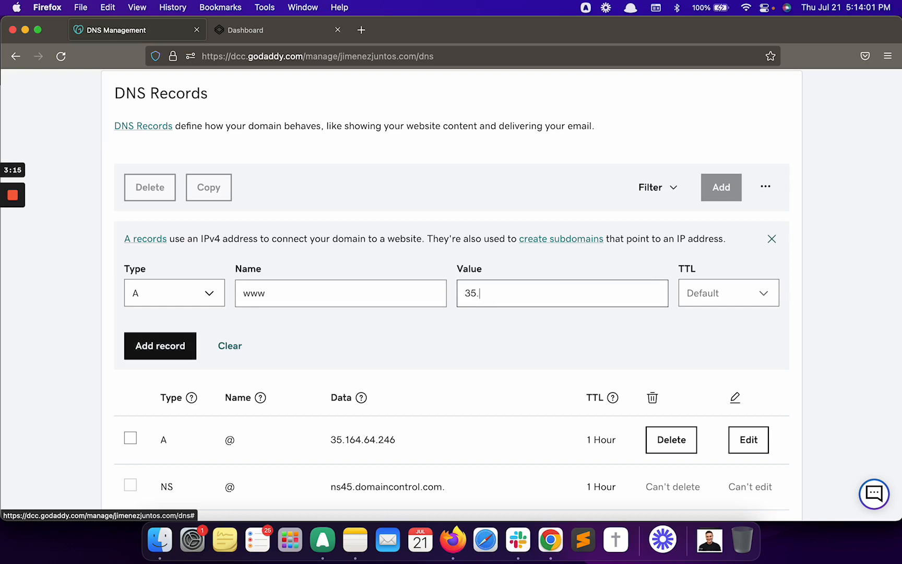
pyautogui.write('164.')
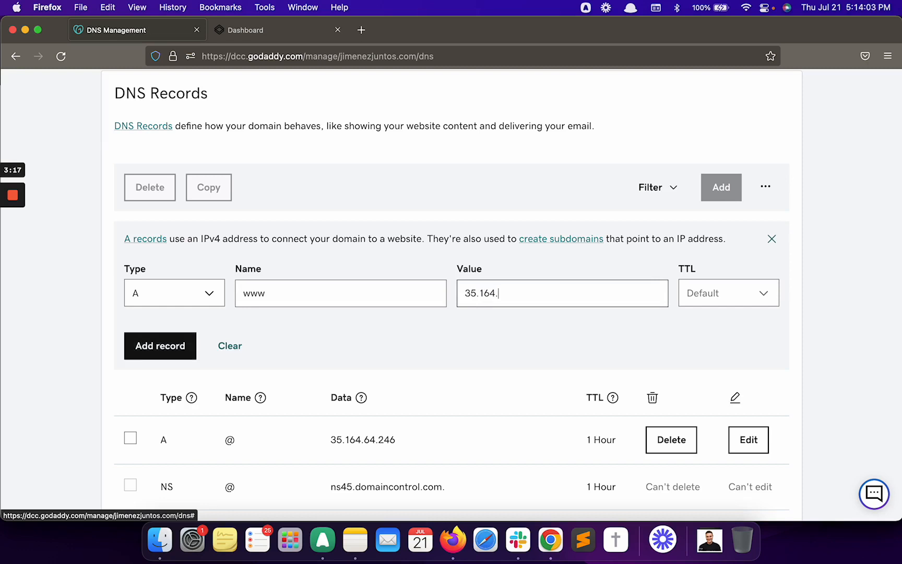
pyautogui.write('64.')
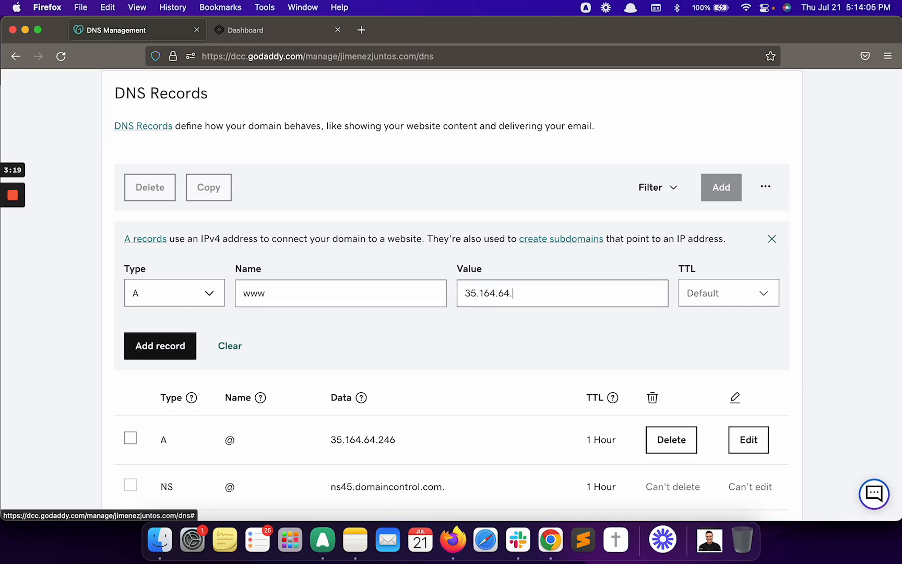
pyautogui.write('246')
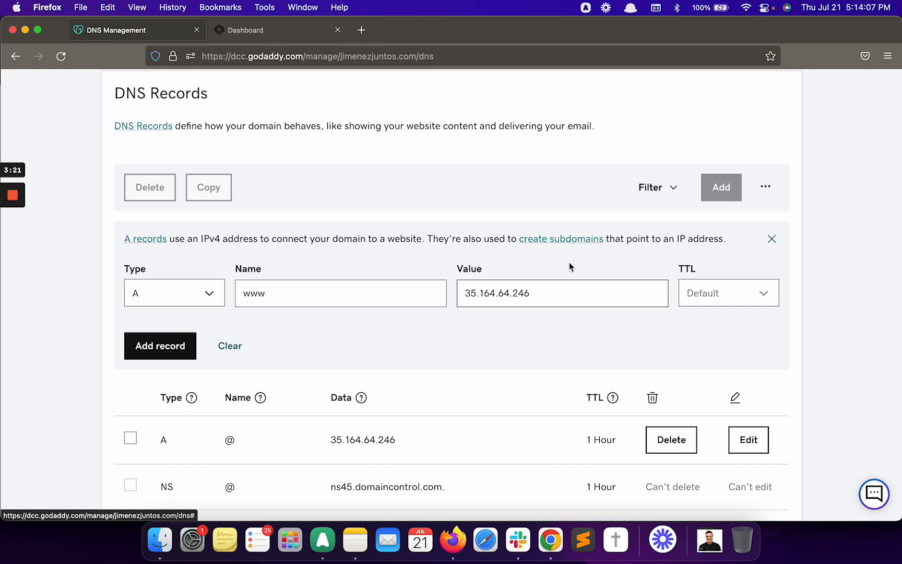
pyautogui.moveTo(754, 290)
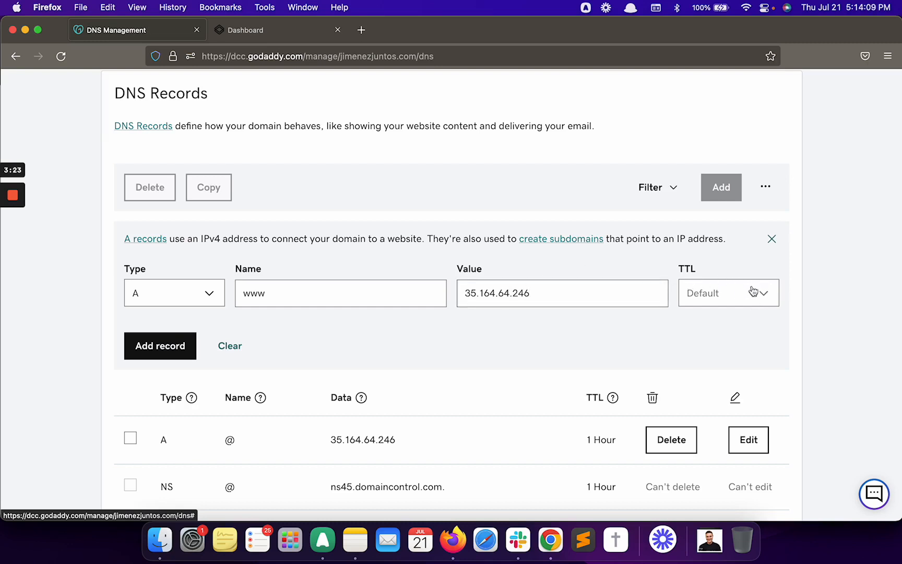
pyautogui.click(728, 292)
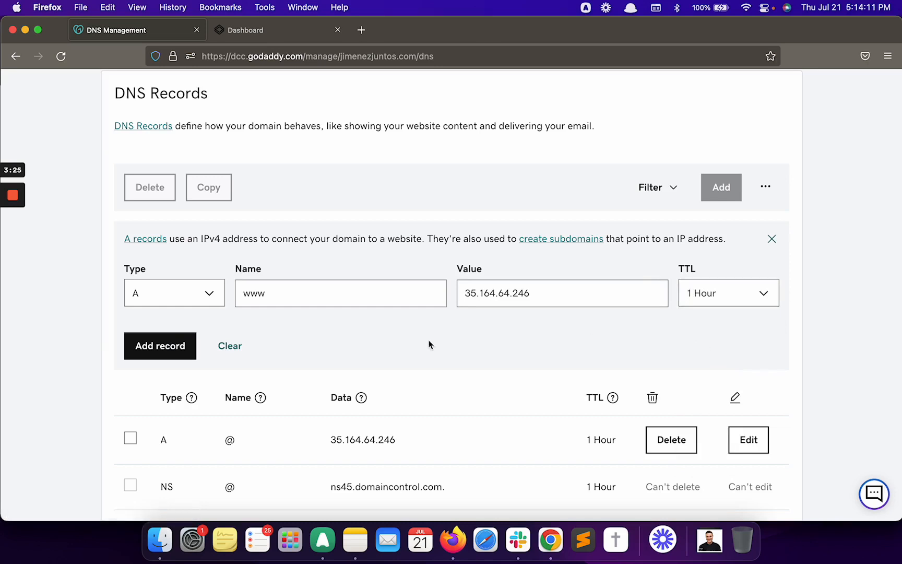
pyautogui.click(159, 345)
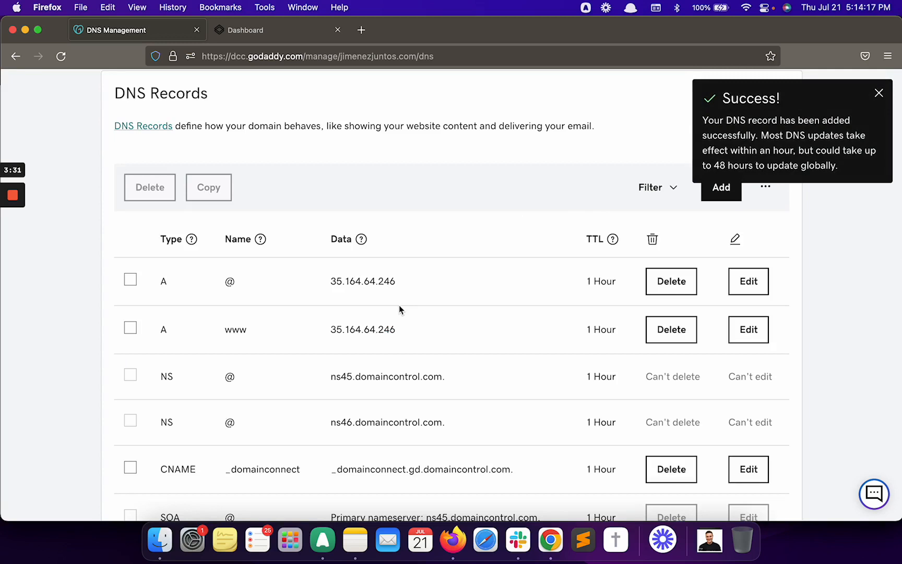
pyautogui.moveTo(293, 78)
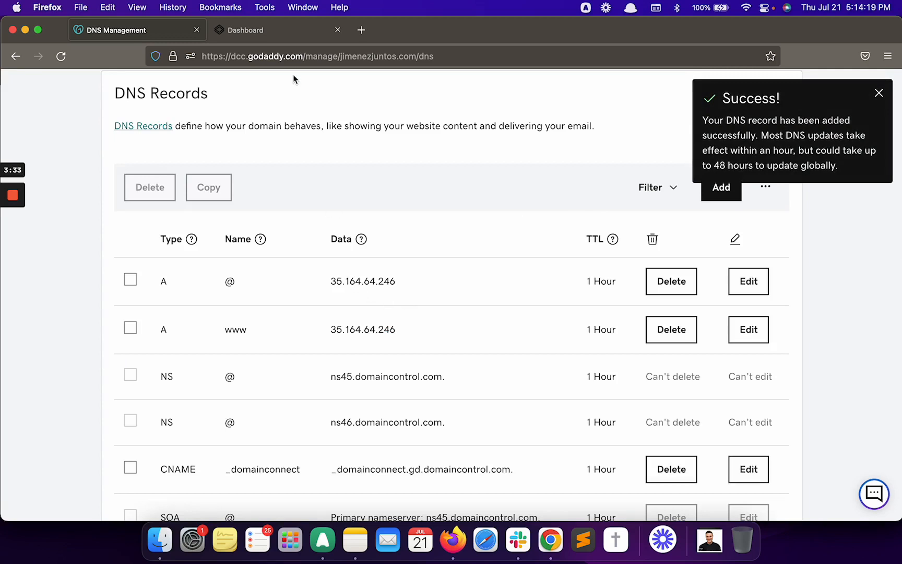
# Step: In the SnapPages dashboard, go to Settings > Domain Names
pyautogui.click(248, 29)
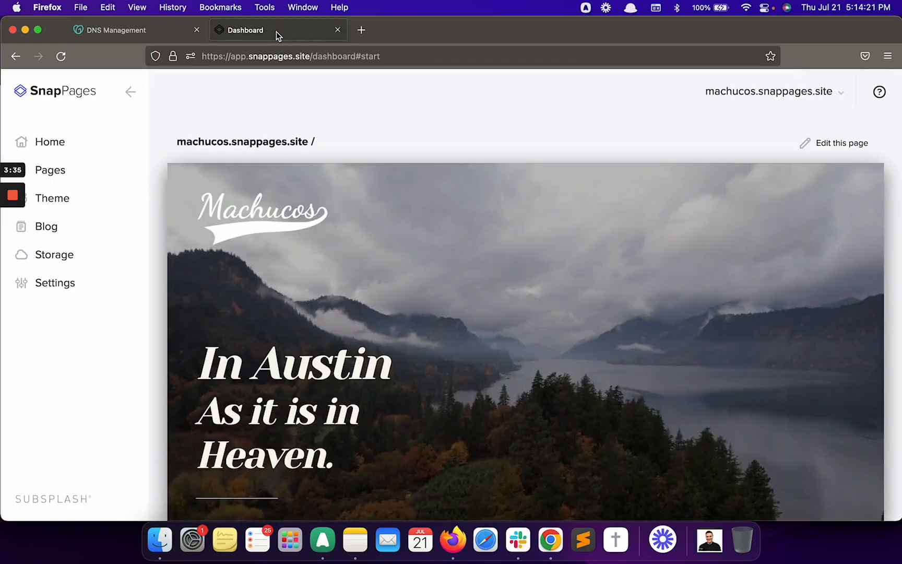
pyautogui.moveTo(87, 141)
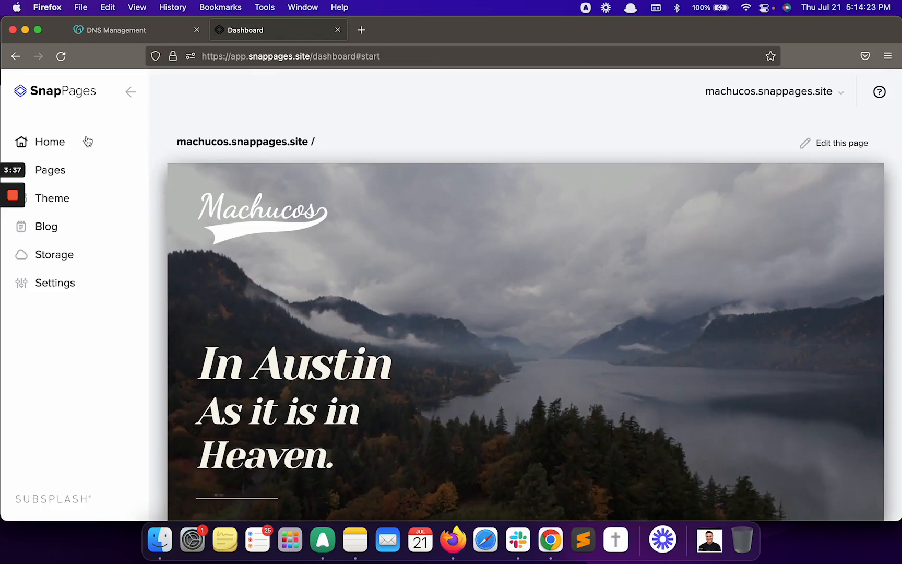
pyautogui.click(55, 283)
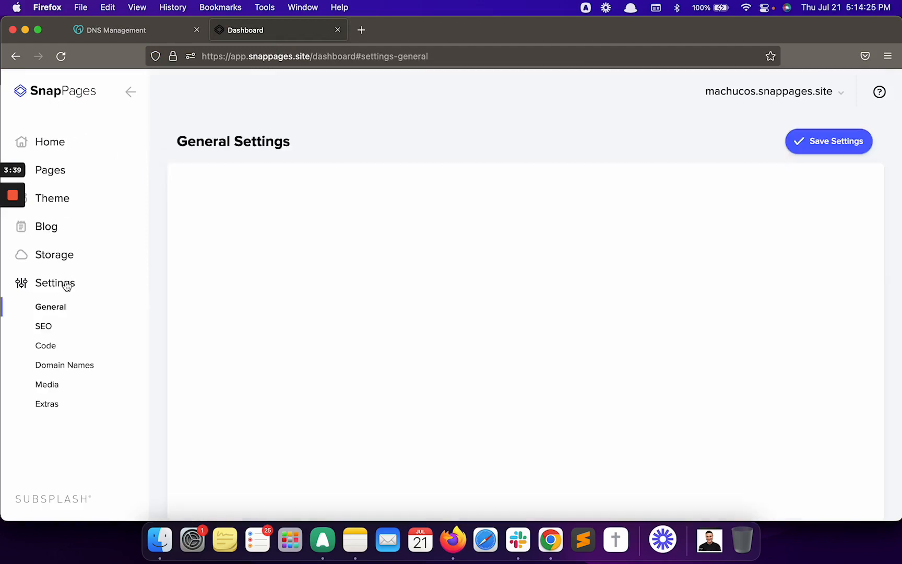
pyautogui.click(64, 364)
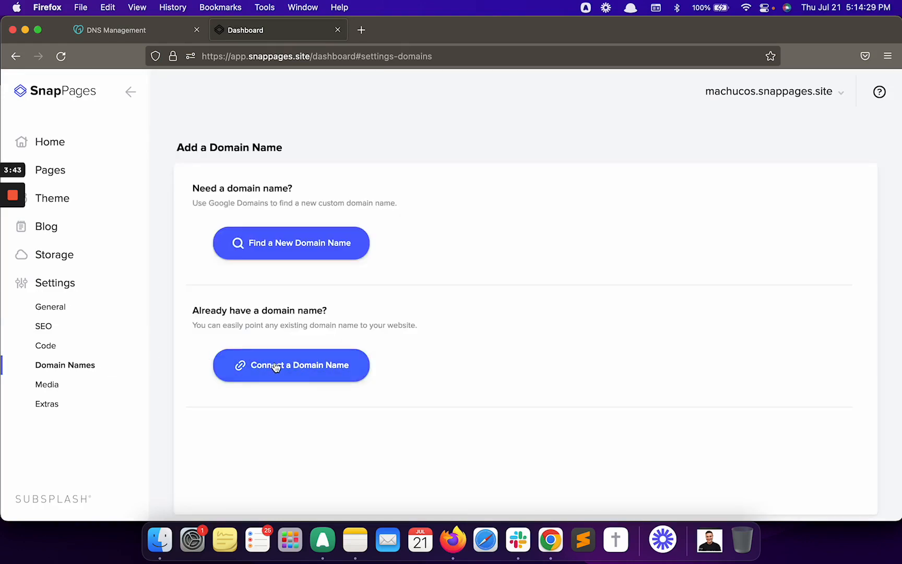
# Step: Connect the existing domain Jimenezjuntos.com to the SnapPages site
pyautogui.click(290, 365)
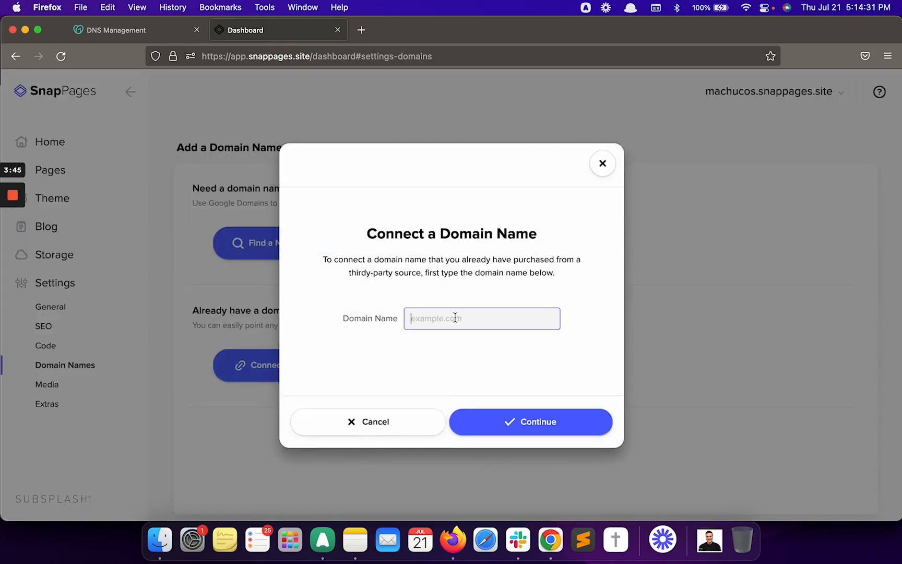
pyautogui.write('Jimene')
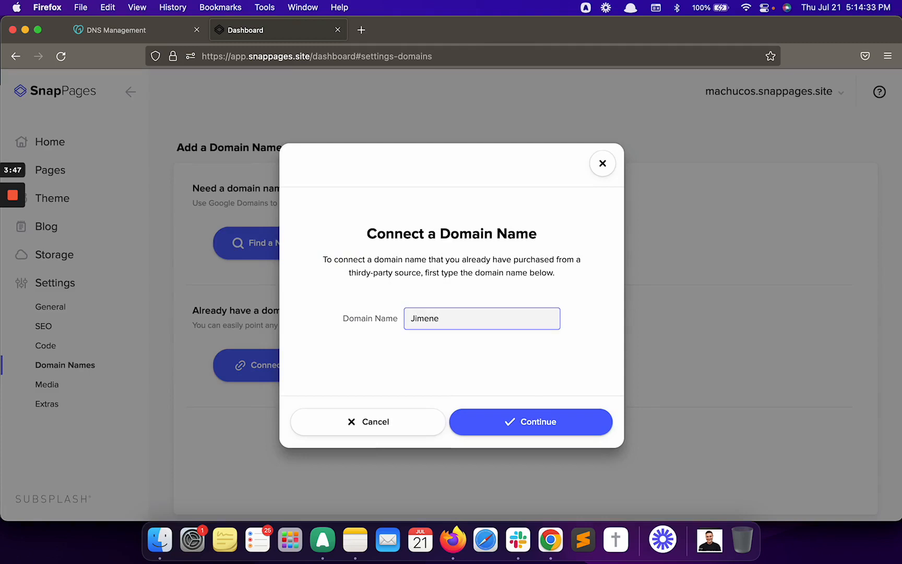
pyautogui.write('zjuntos')
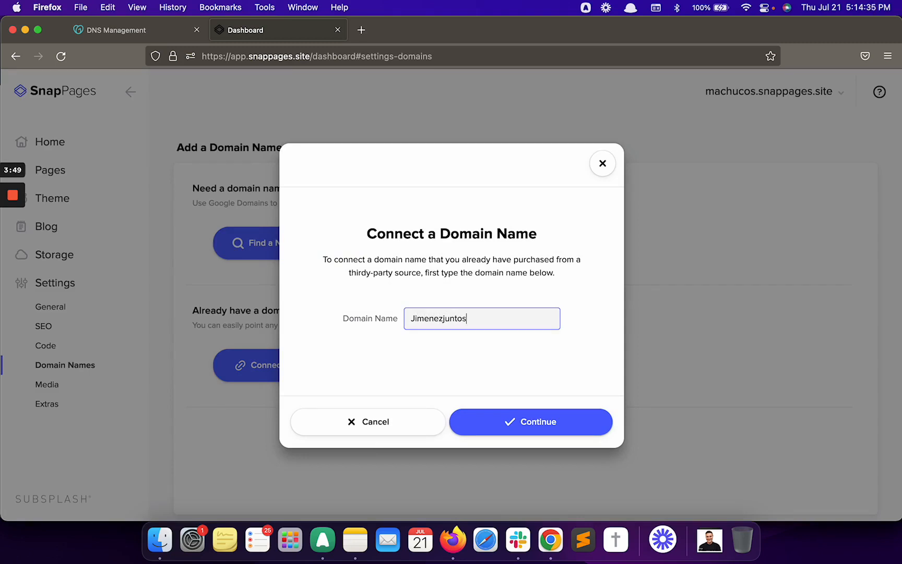
pyautogui.write('.com')
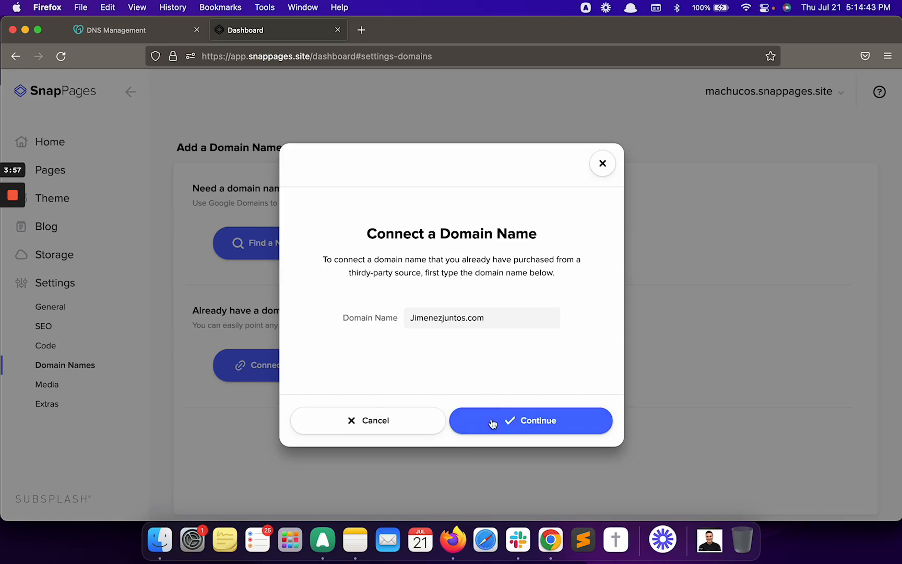
pyautogui.moveTo(497, 334)
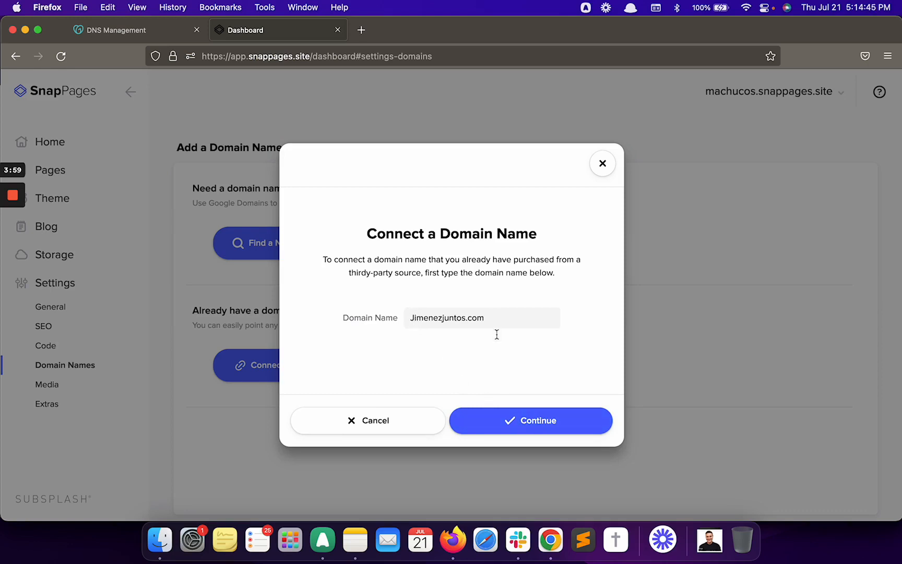
pyautogui.click(529, 419)
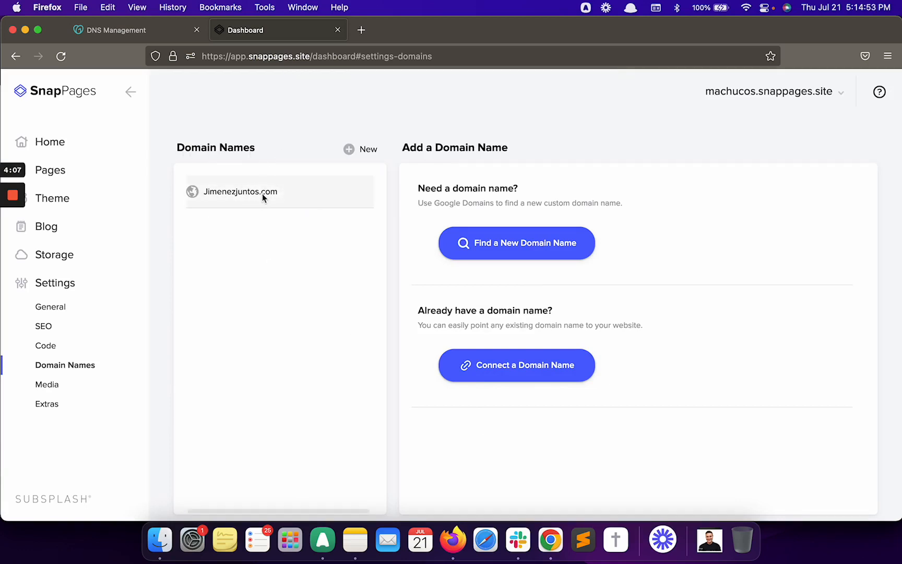
# Step: View Jimenezjuntos.com's details: status Active, SSL off, A records targeting 35.164.64.246
pyautogui.click(240, 191)
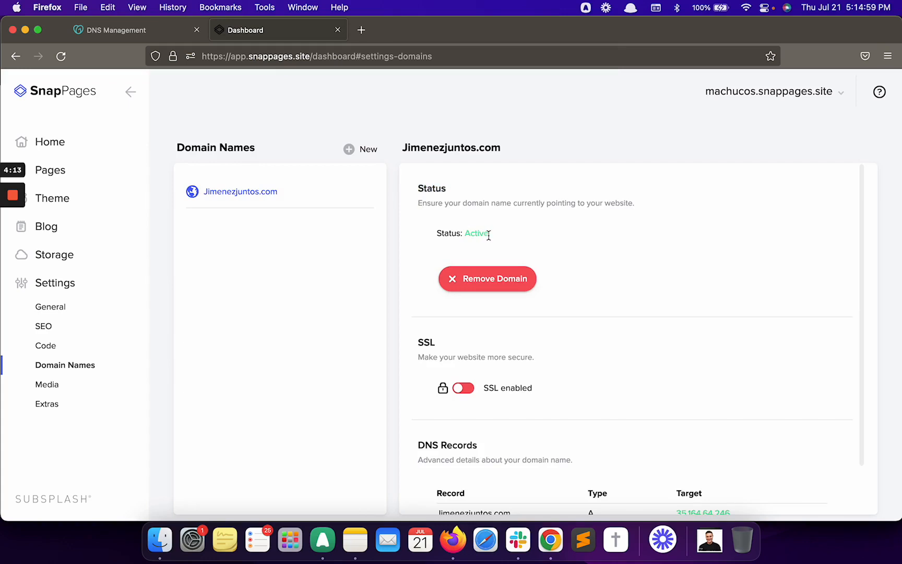
pyautogui.scroll(-3)
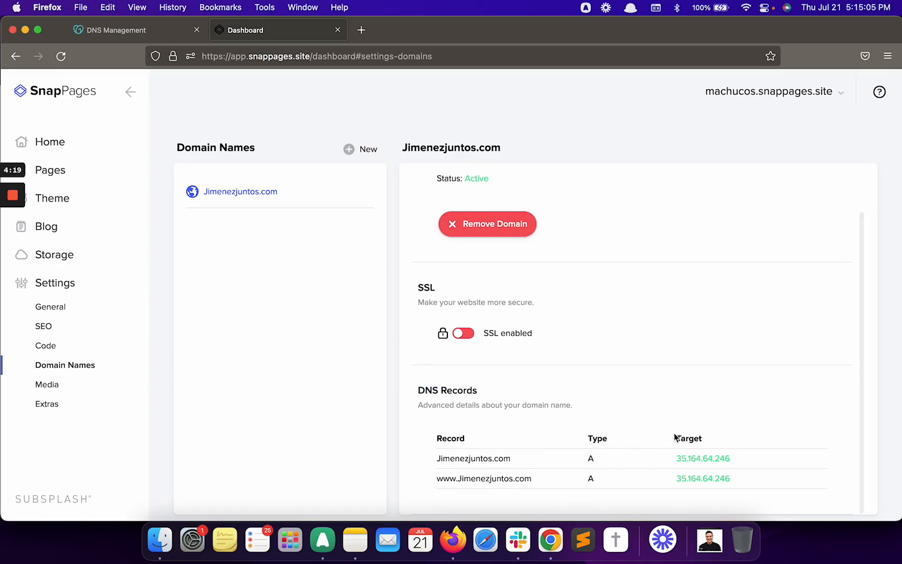
pyautogui.moveTo(705, 458)
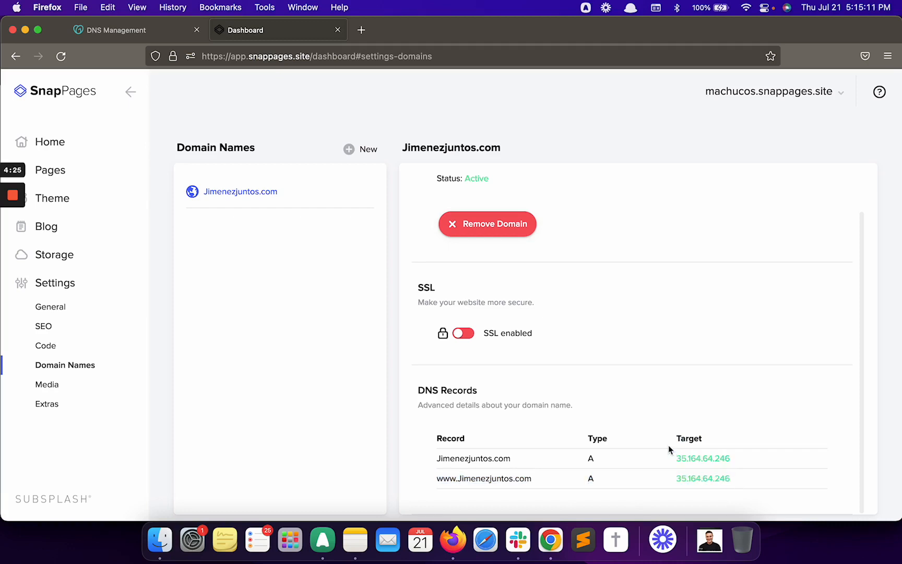
pyautogui.moveTo(636, 423)
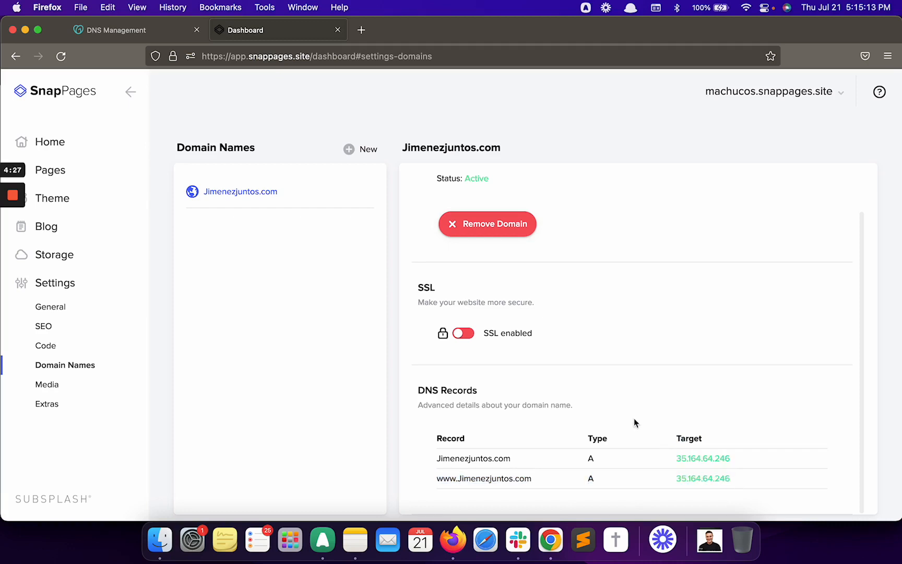
pyautogui.scroll(3)
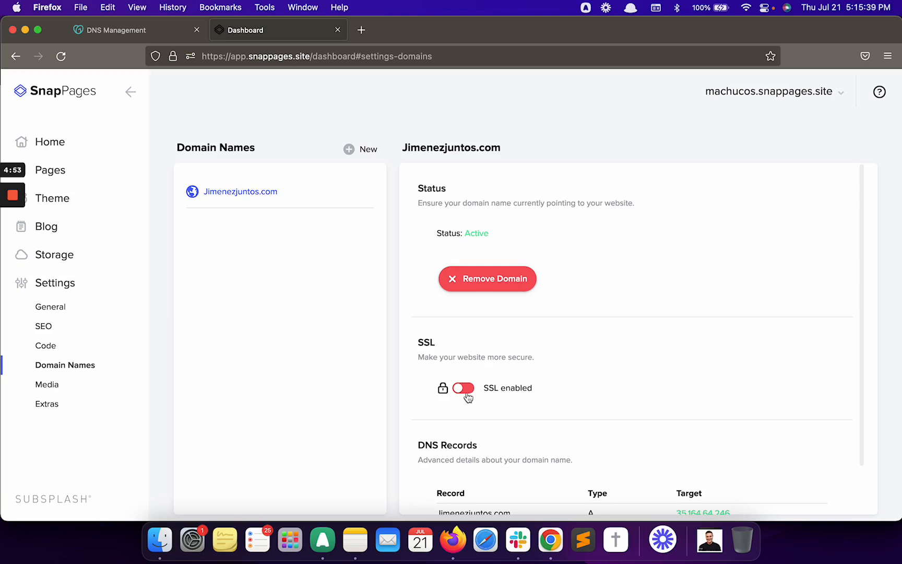
# Step: Enable SSL for Jimenezjuntos.com and confirm the certificate issuing prompts
pyautogui.click(464, 388)
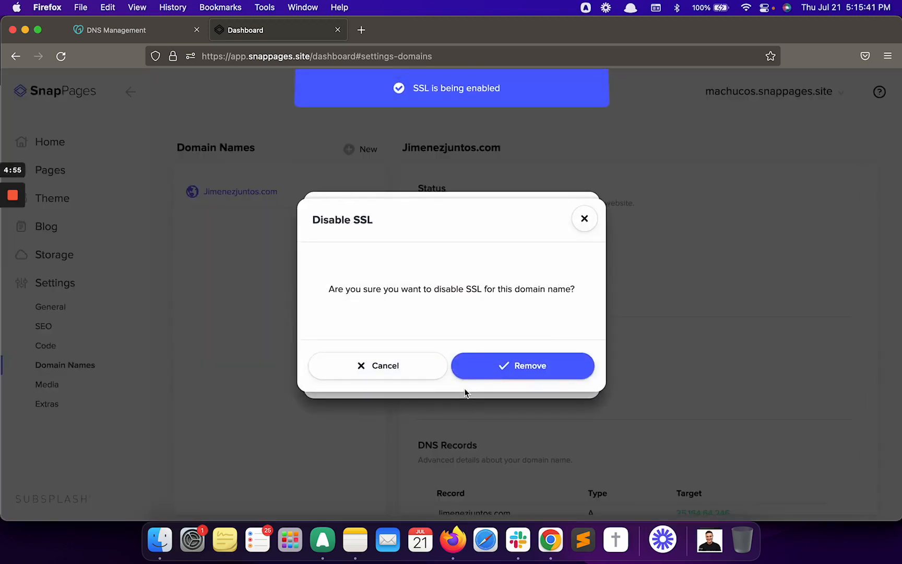
pyautogui.moveTo(315, 227)
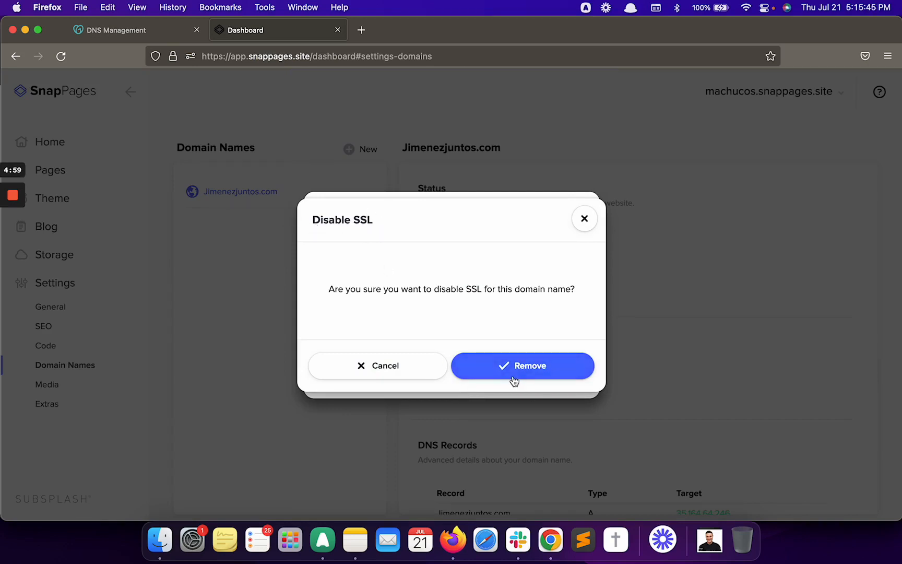
pyautogui.click(522, 366)
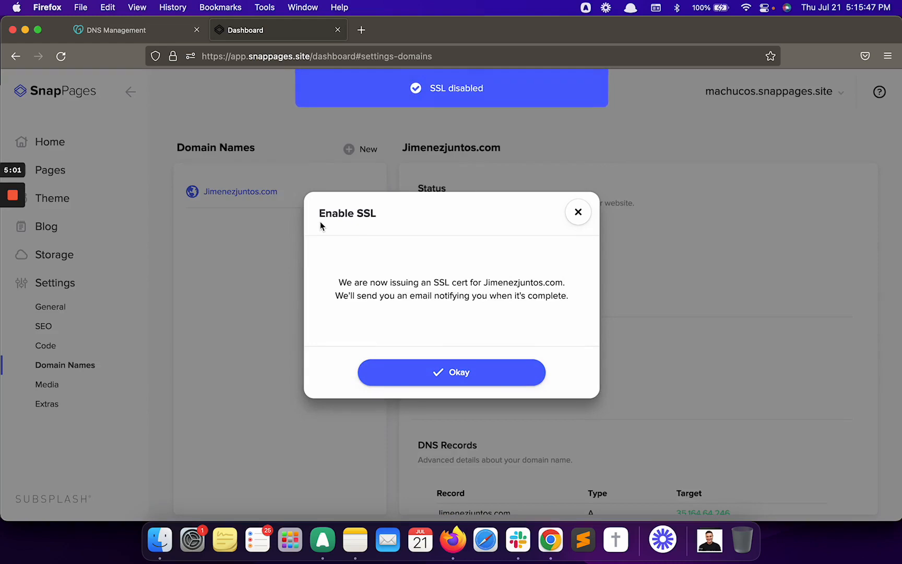
pyautogui.moveTo(430, 230)
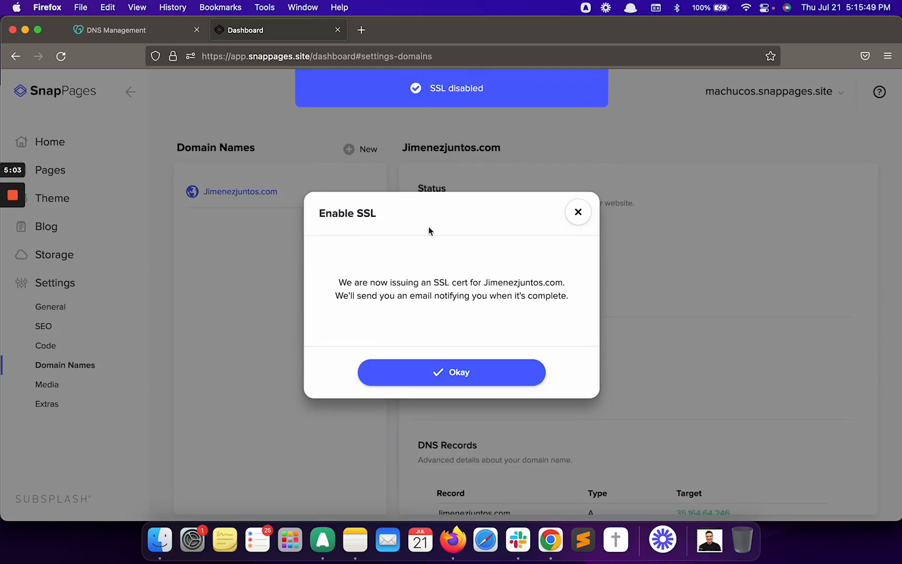
pyautogui.click(451, 372)
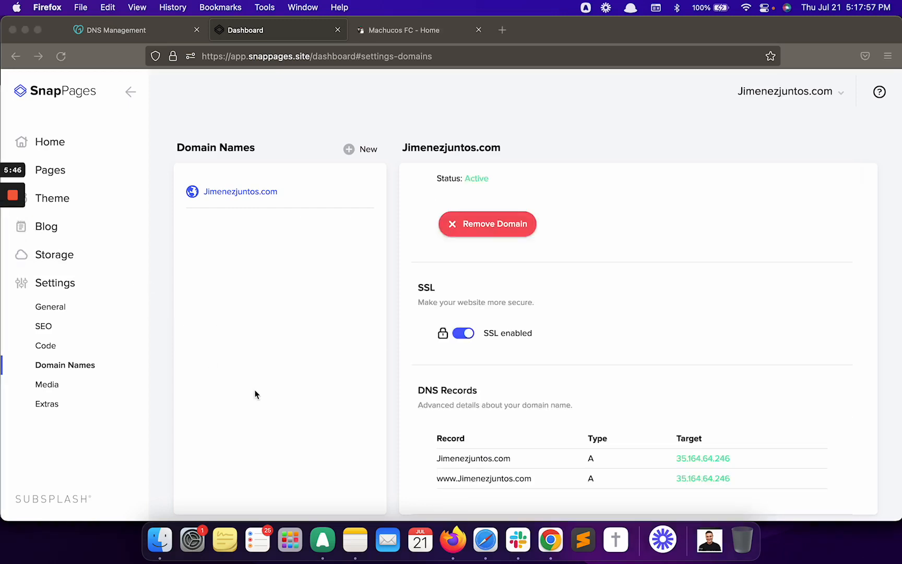
pyautogui.moveTo(440, 337)
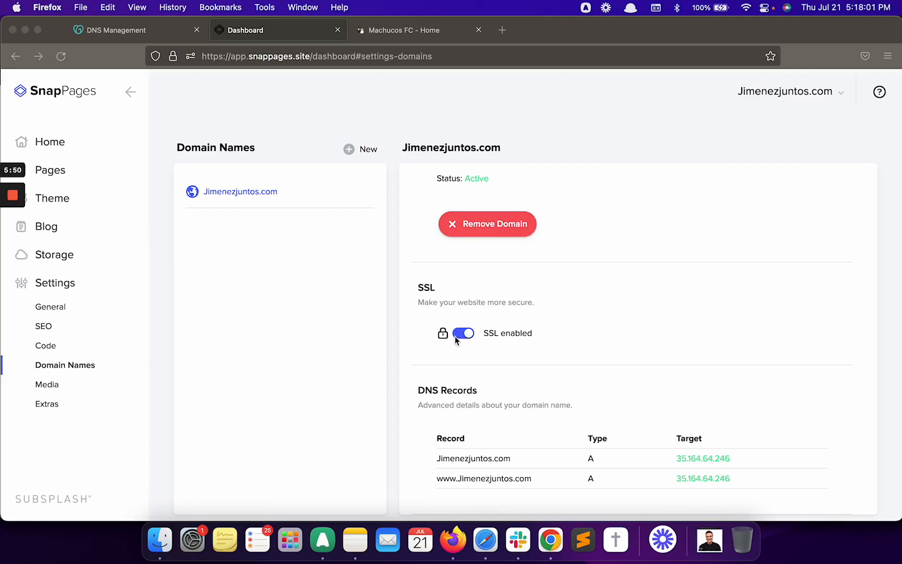
pyautogui.moveTo(386, 331)
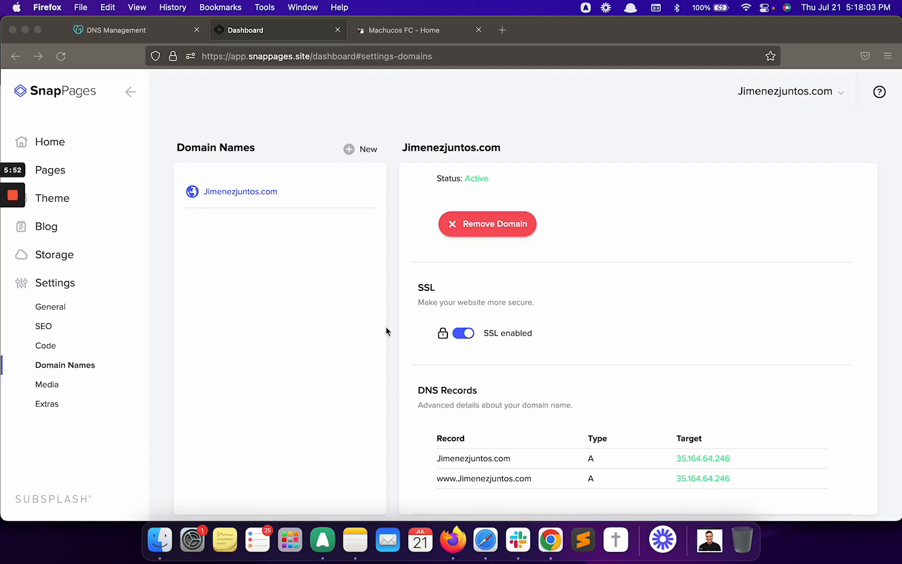